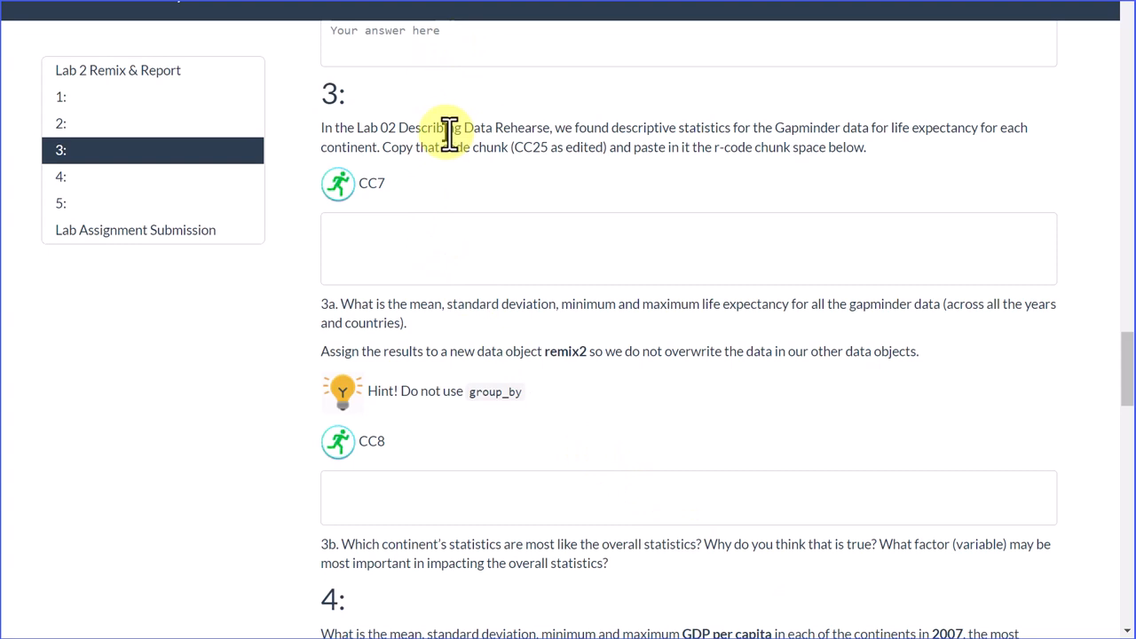
mouse_move(417, 134)
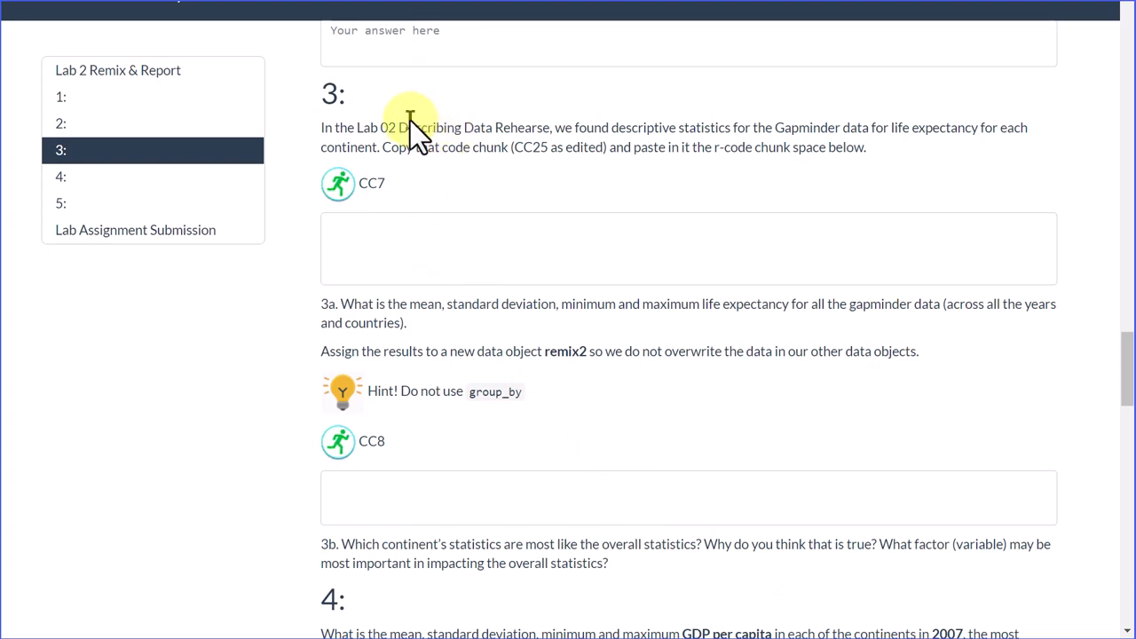
mouse_move(377, 182)
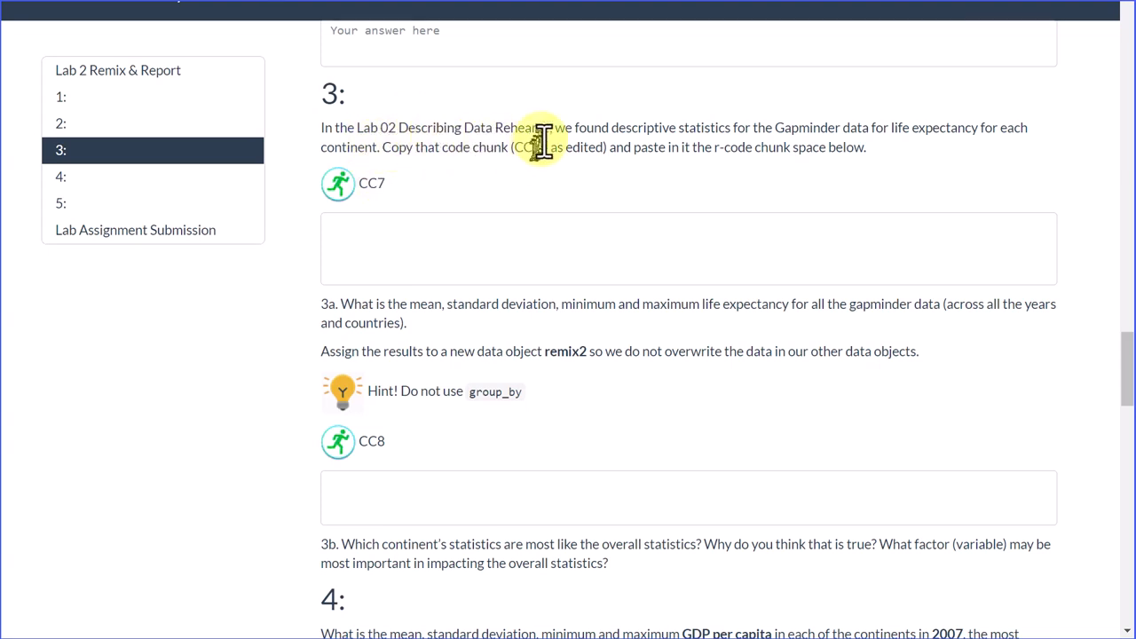
mouse_move(475, 133)
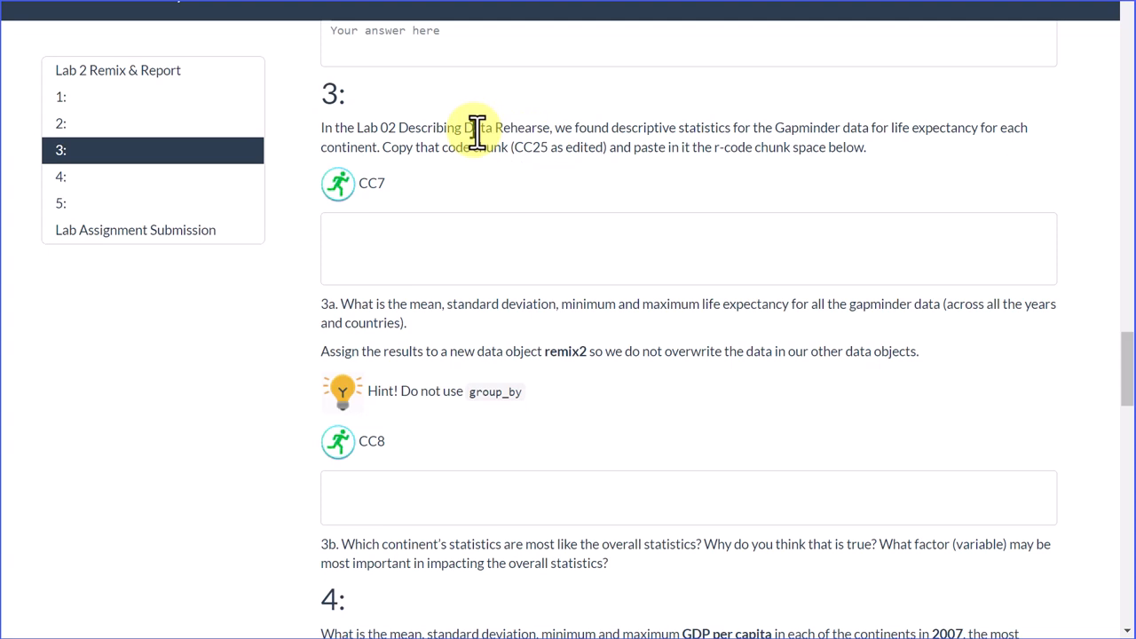
mouse_move(631, 147)
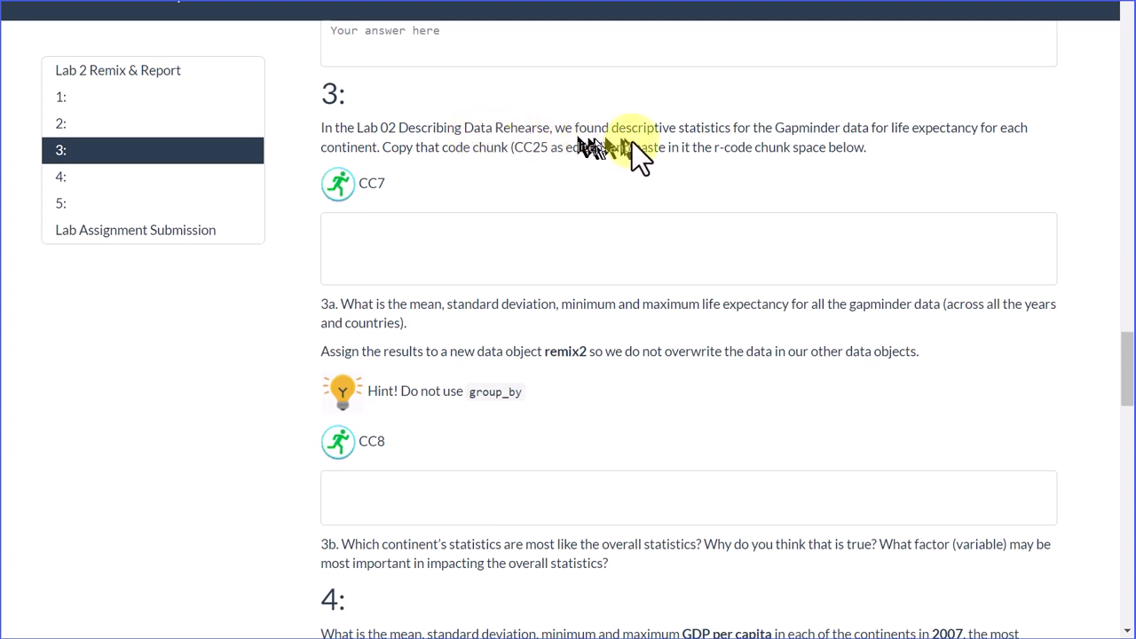
mouse_move(821, 134)
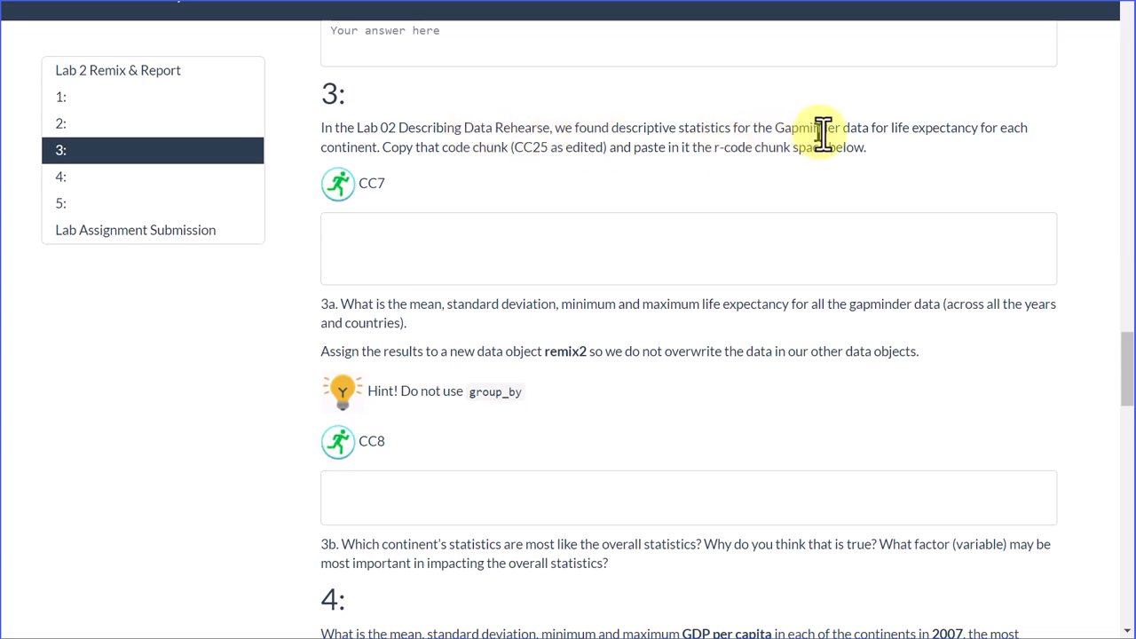
mouse_move(954, 151)
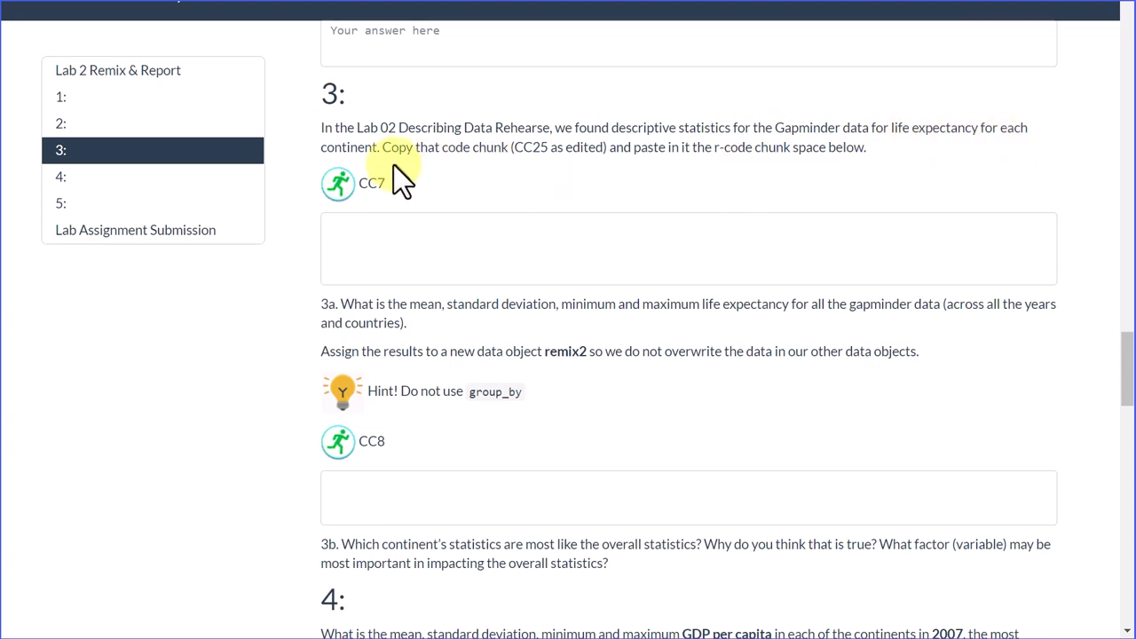
mouse_move(533, 146)
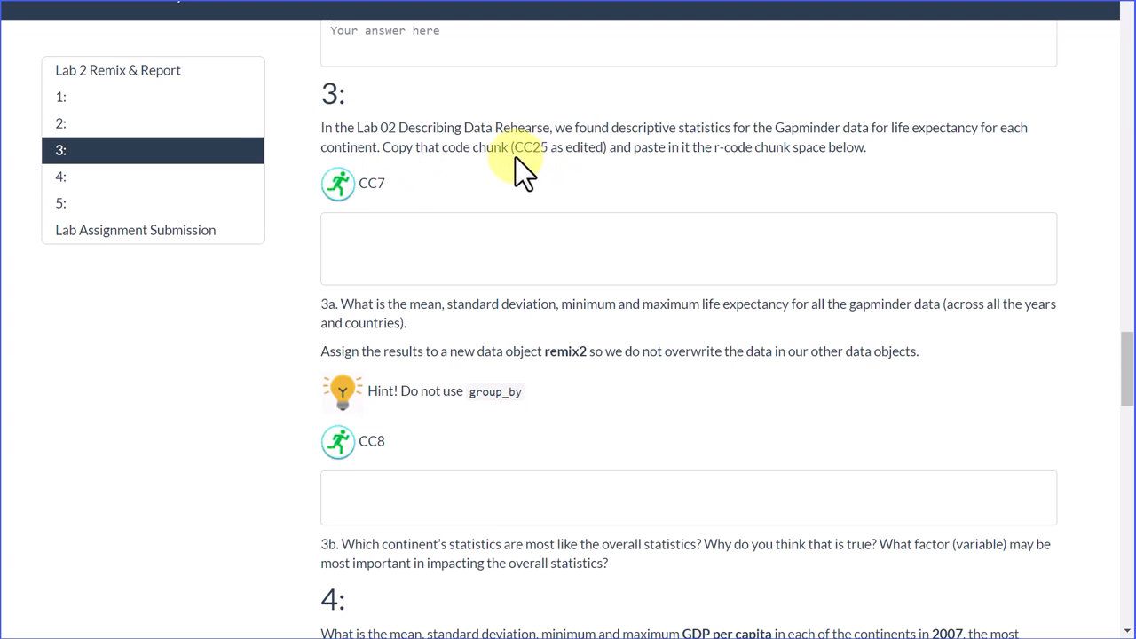
mouse_move(611, 174)
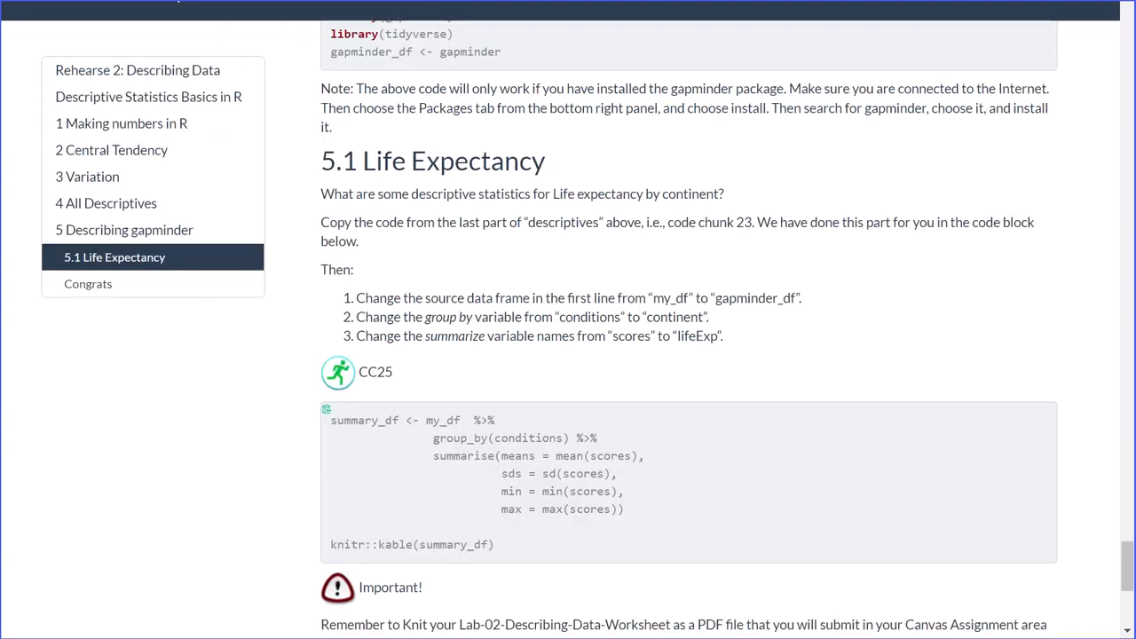
mouse_move(355, 149)
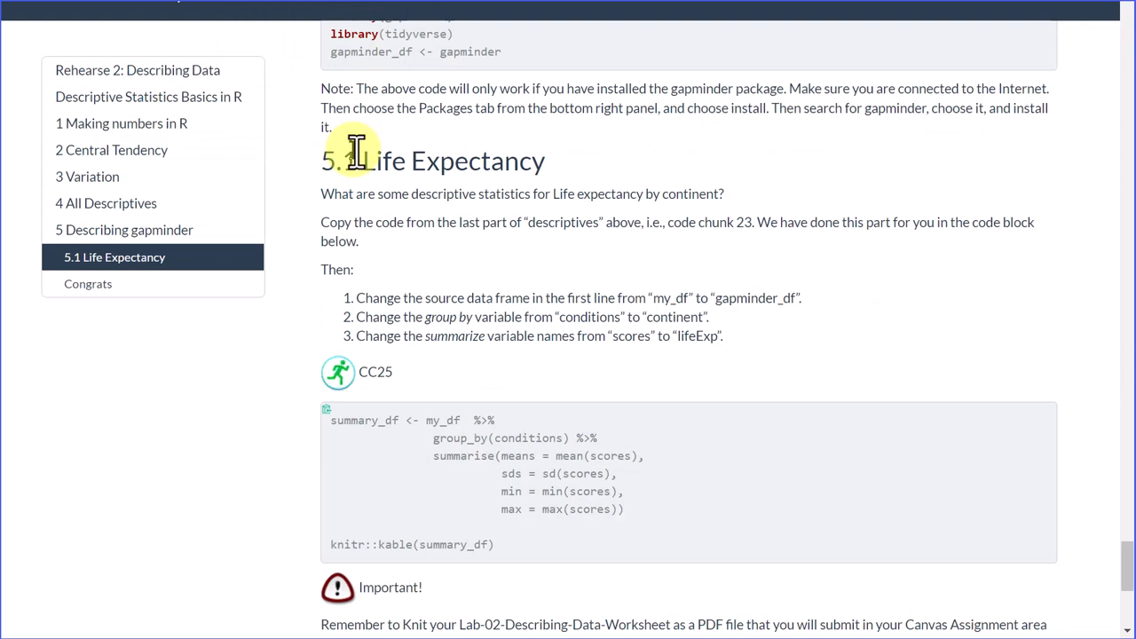
mouse_move(408, 197)
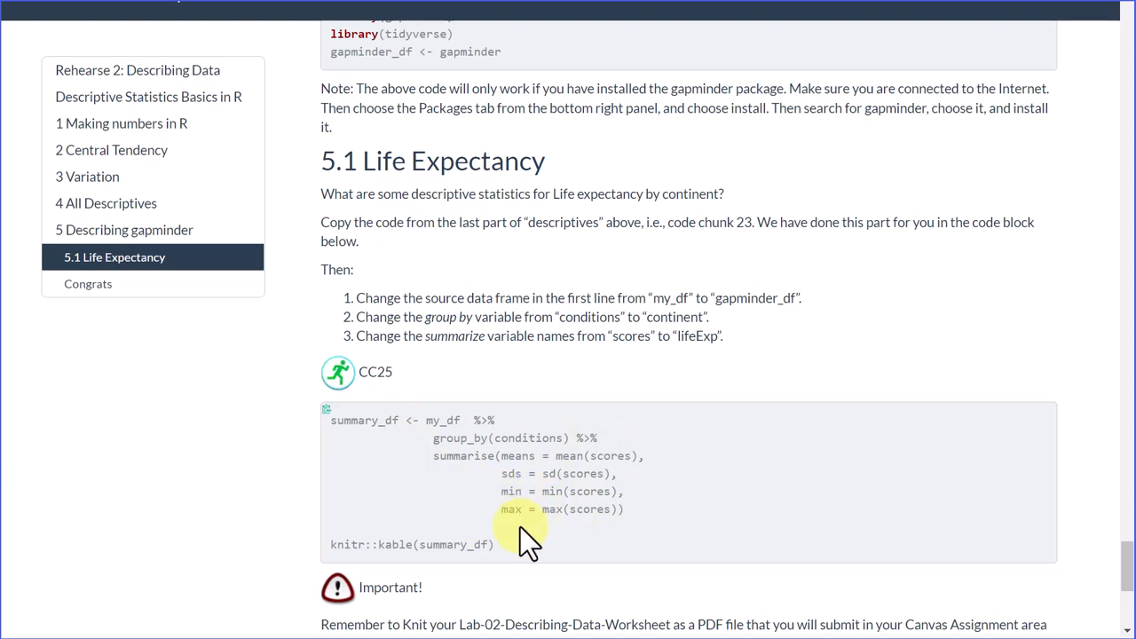
mouse_move(564, 359)
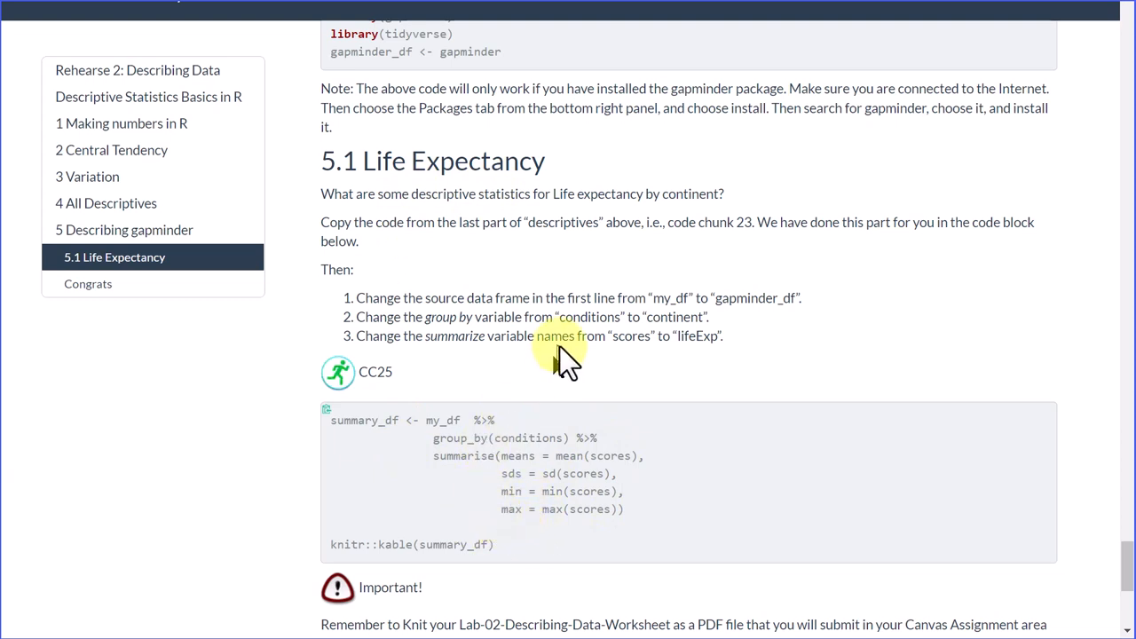
mouse_move(710, 297)
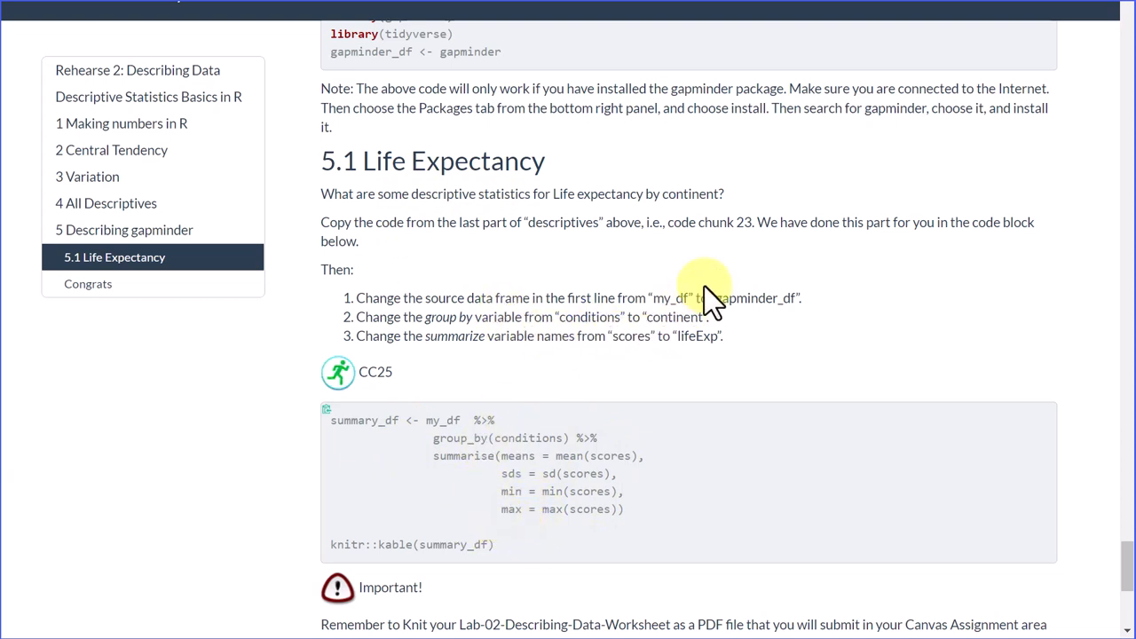
mouse_move(695, 302)
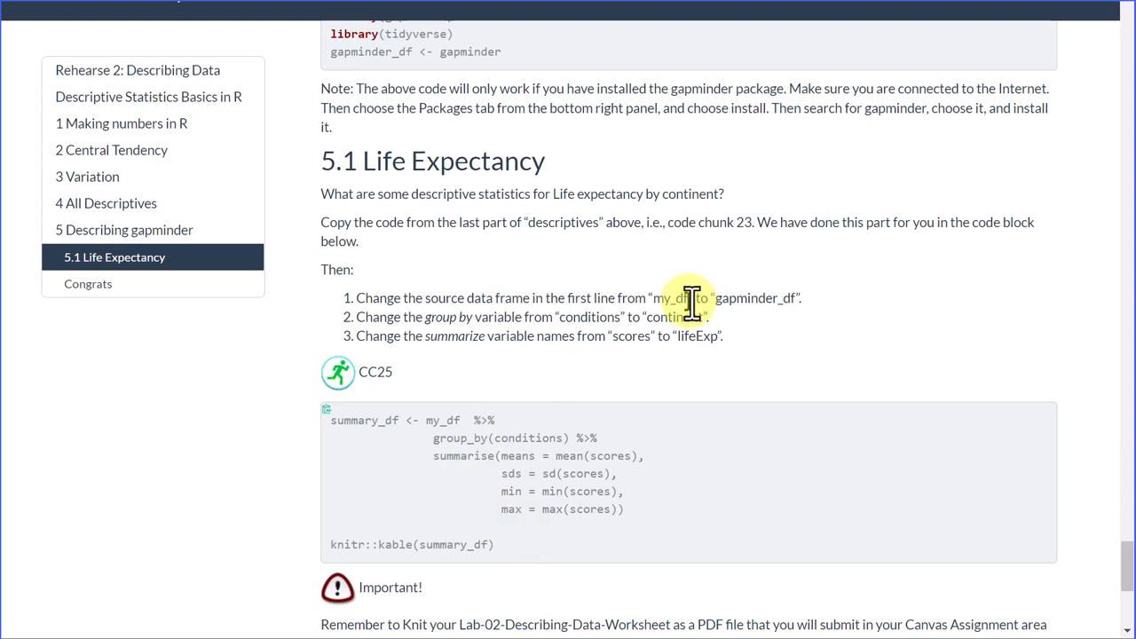
mouse_move(412, 435)
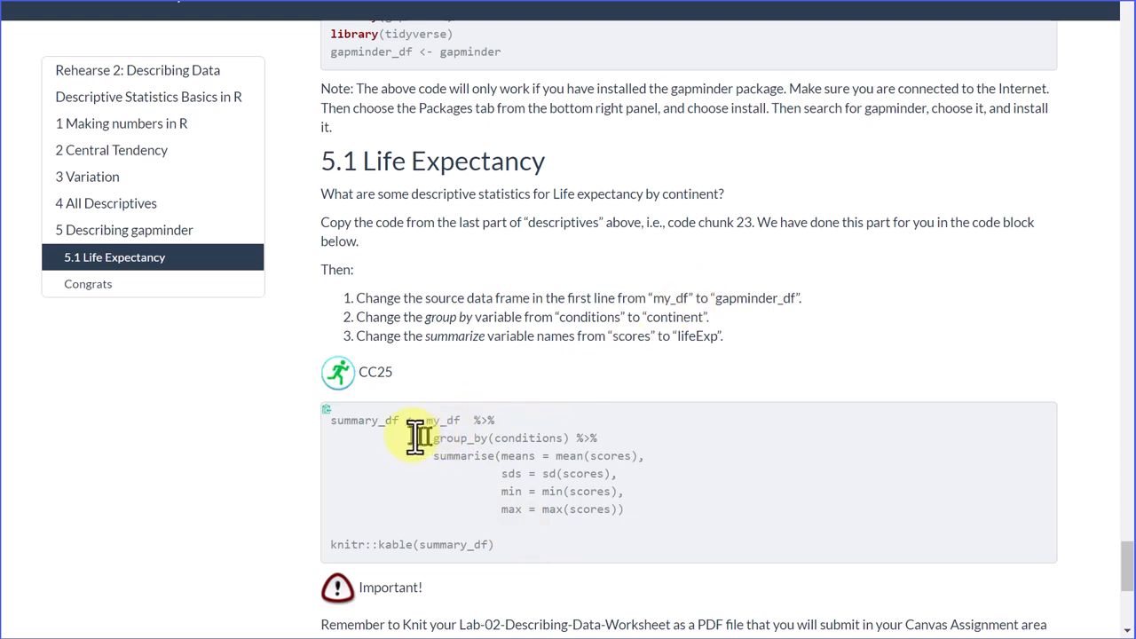
mouse_move(785, 329)
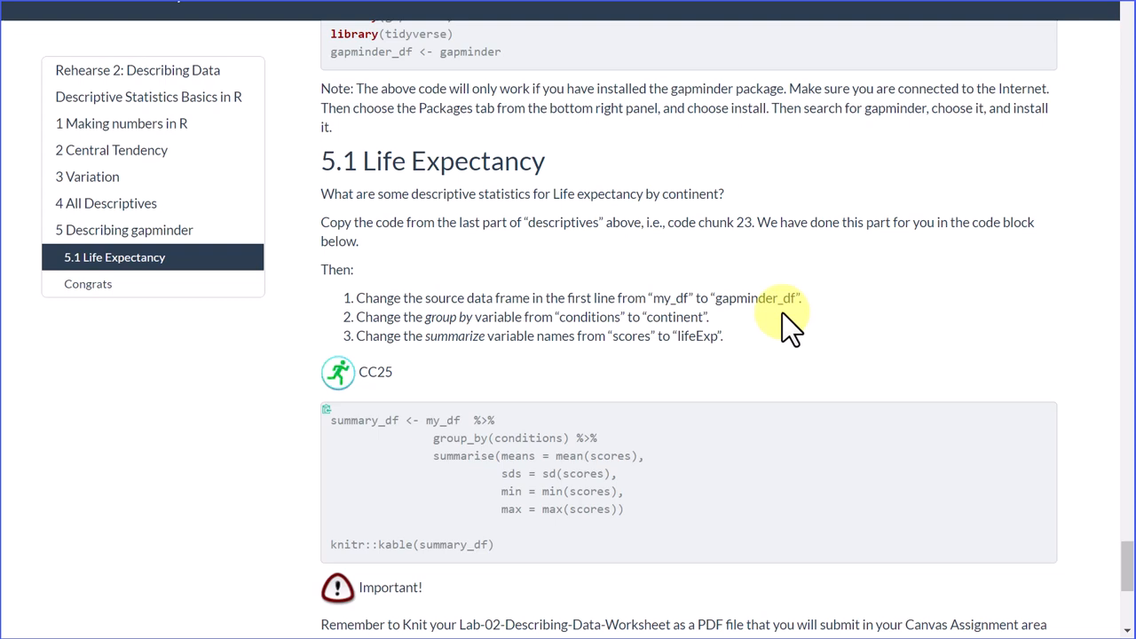
mouse_move(764, 333)
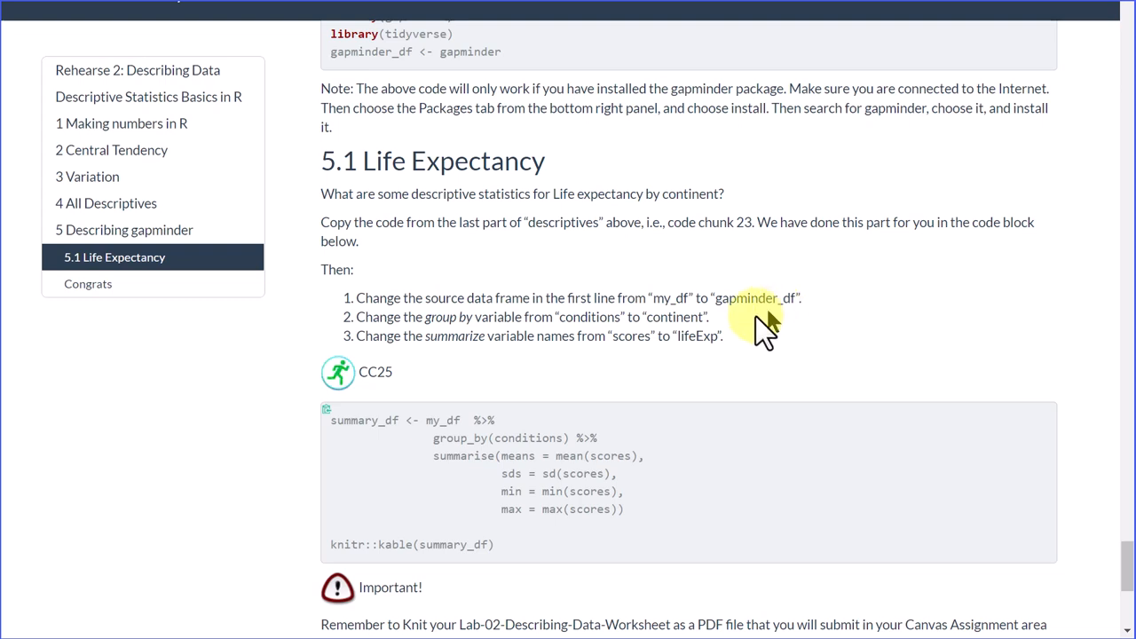
mouse_move(462, 456)
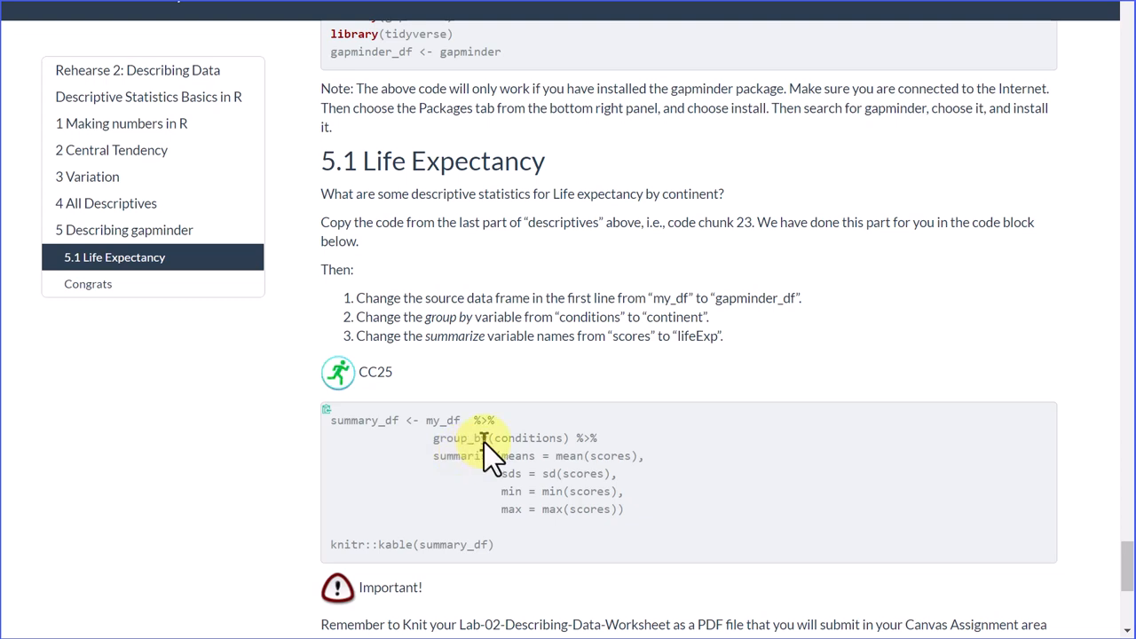
mouse_move(577, 442)
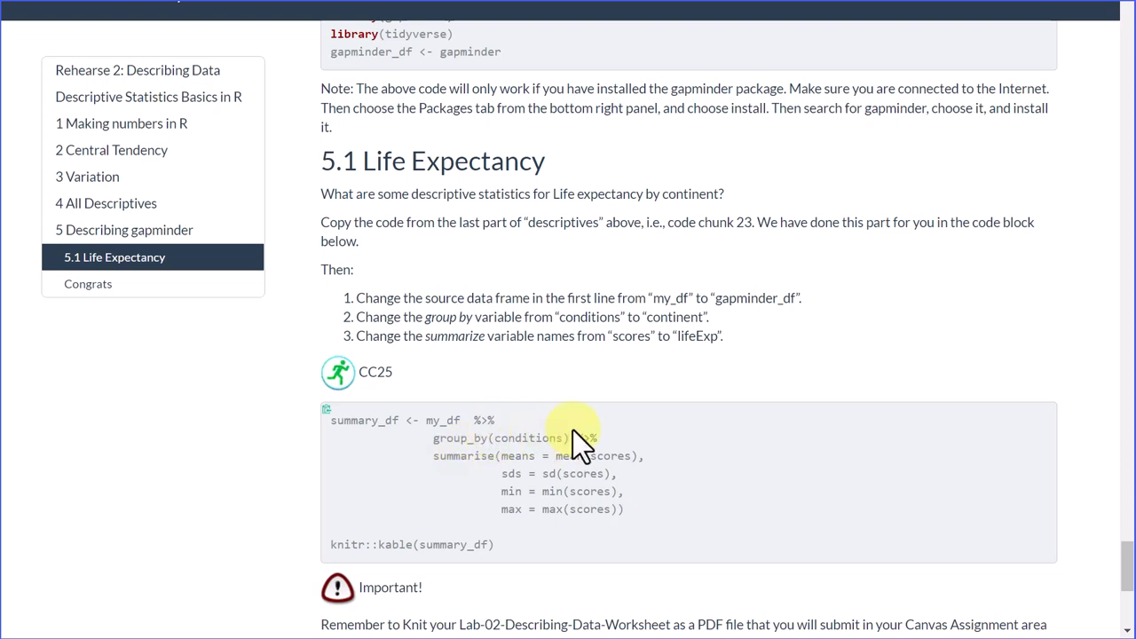
mouse_move(570, 448)
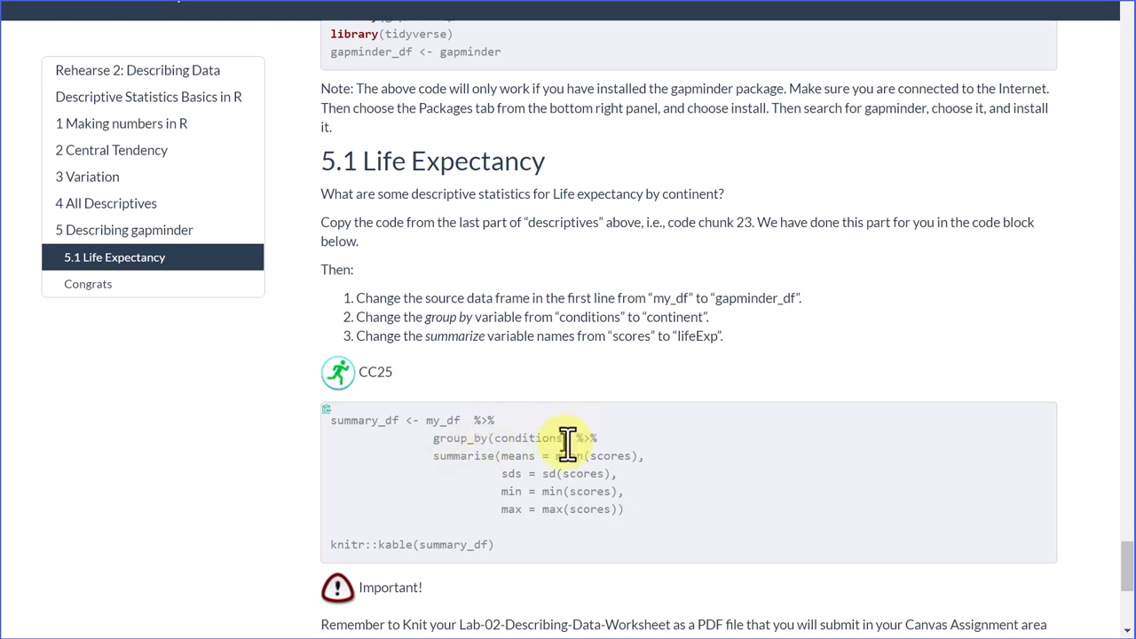
mouse_move(573, 462)
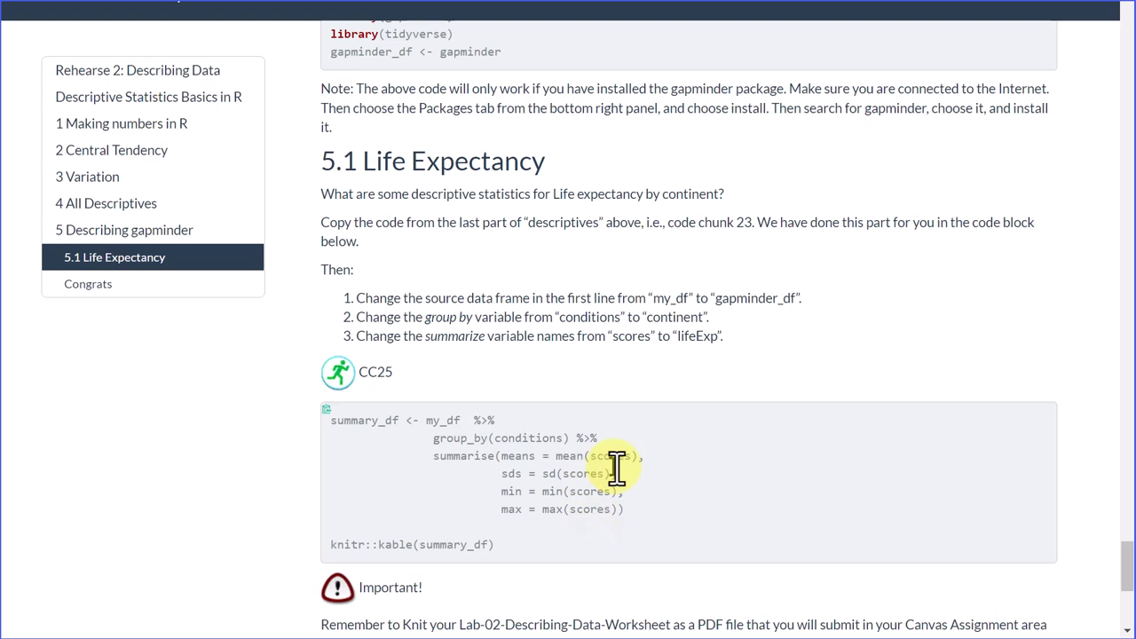
mouse_move(711, 355)
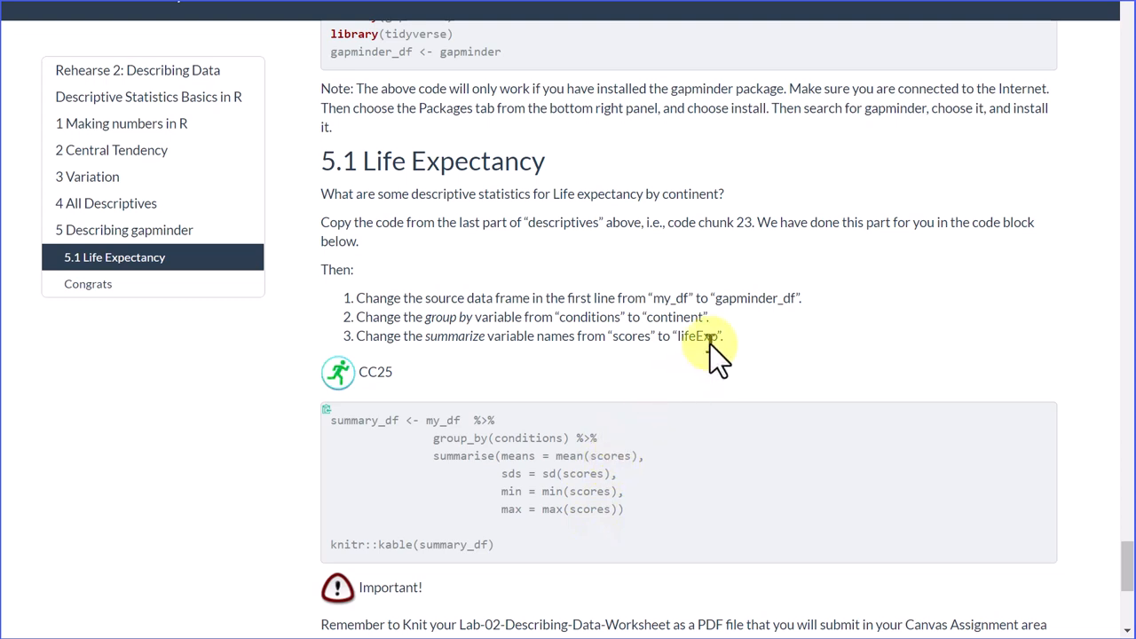
mouse_move(636, 453)
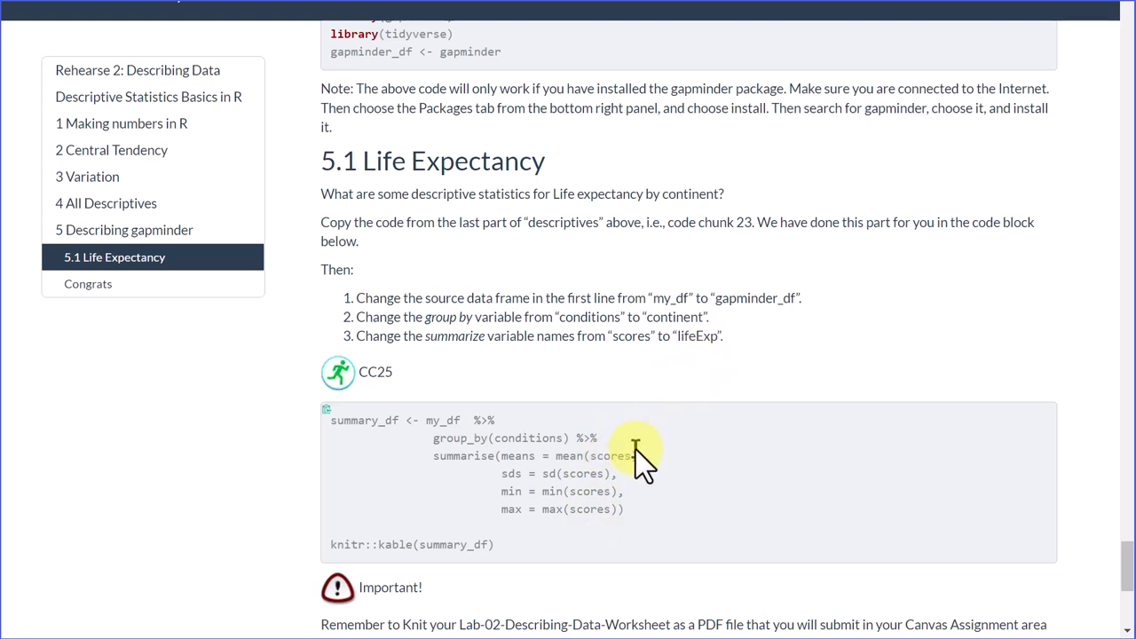
mouse_move(324, 444)
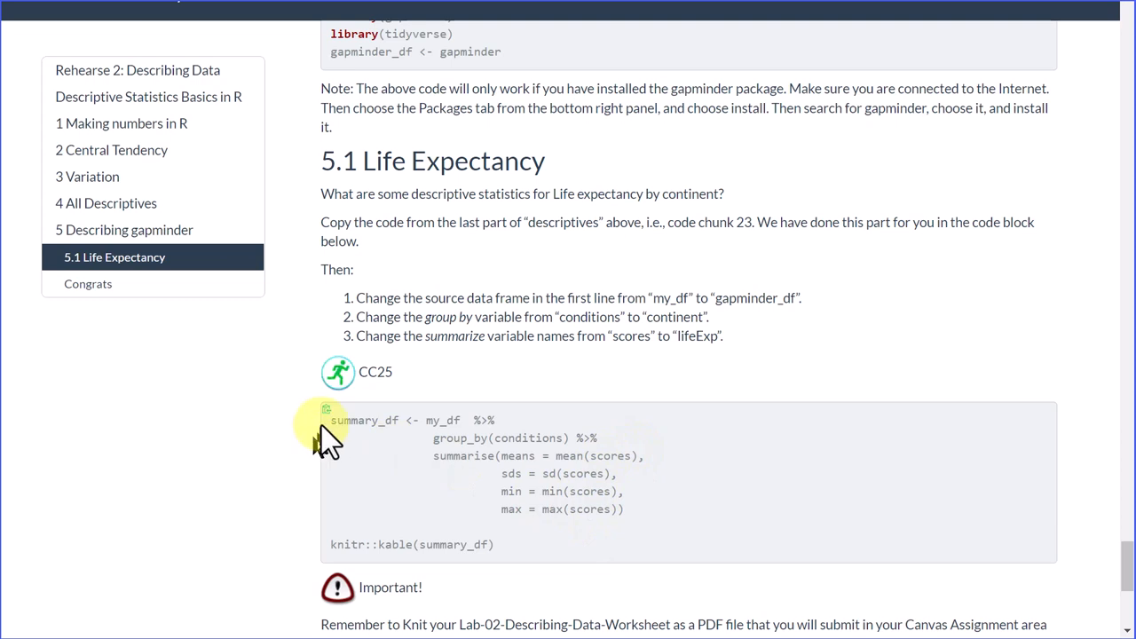
Step: Copy the CC25 summary_df code from the lab manual's section 5.1 Life Expectancy
click(332, 420)
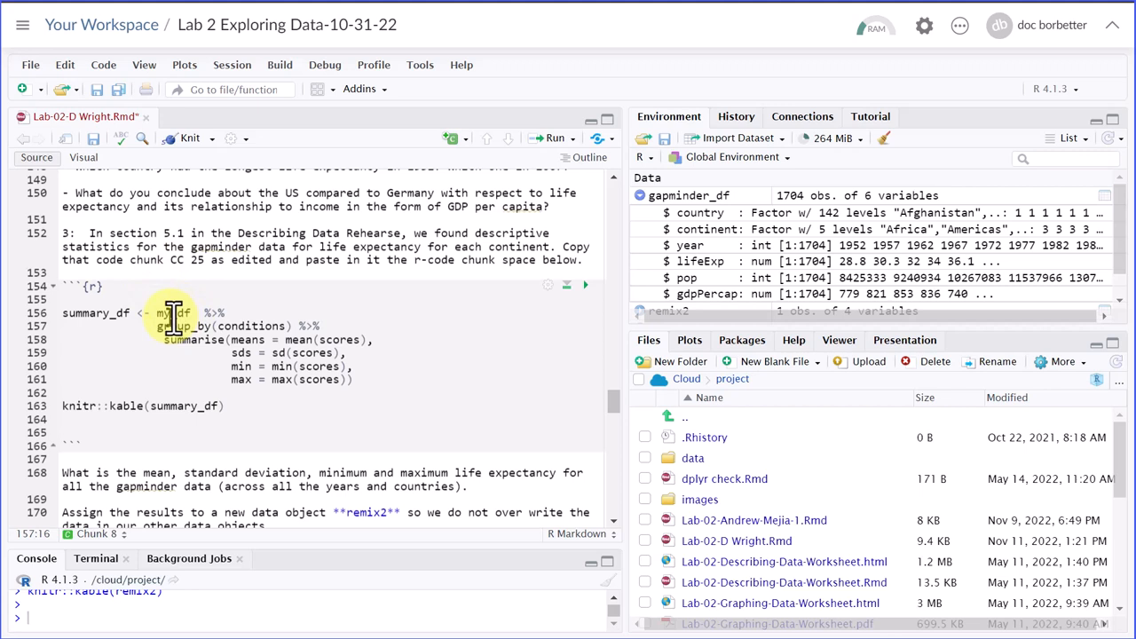
mouse_move(182, 326)
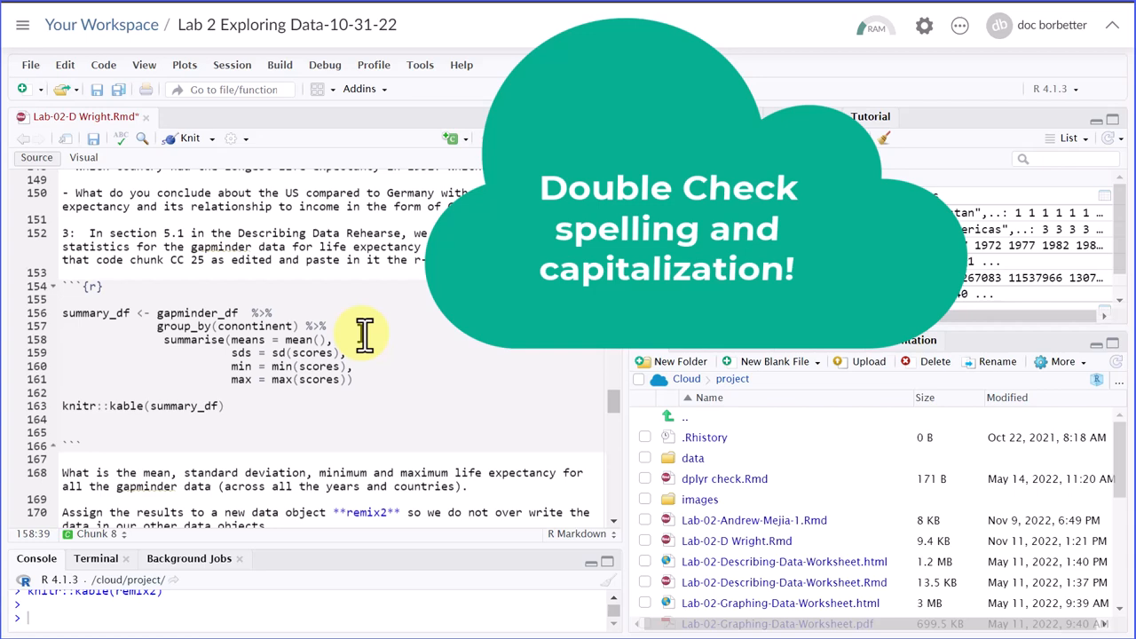
Step: Edit the pasted chunk to use gapminder_df, continent and lifeExp, then save the file
text(lifeExp)
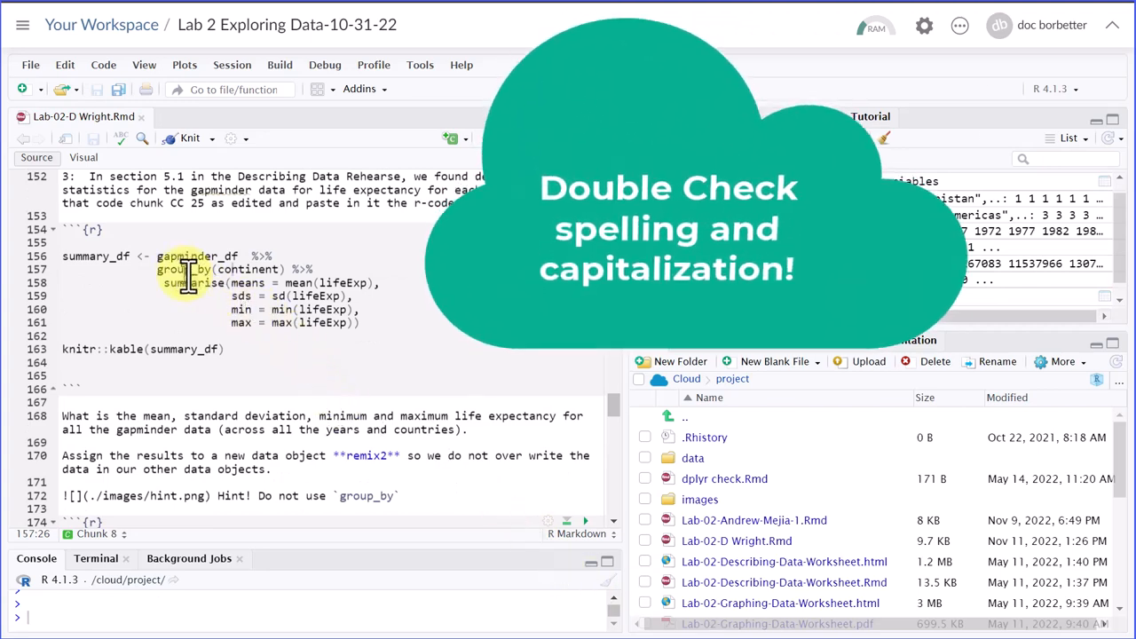
click(553, 138)
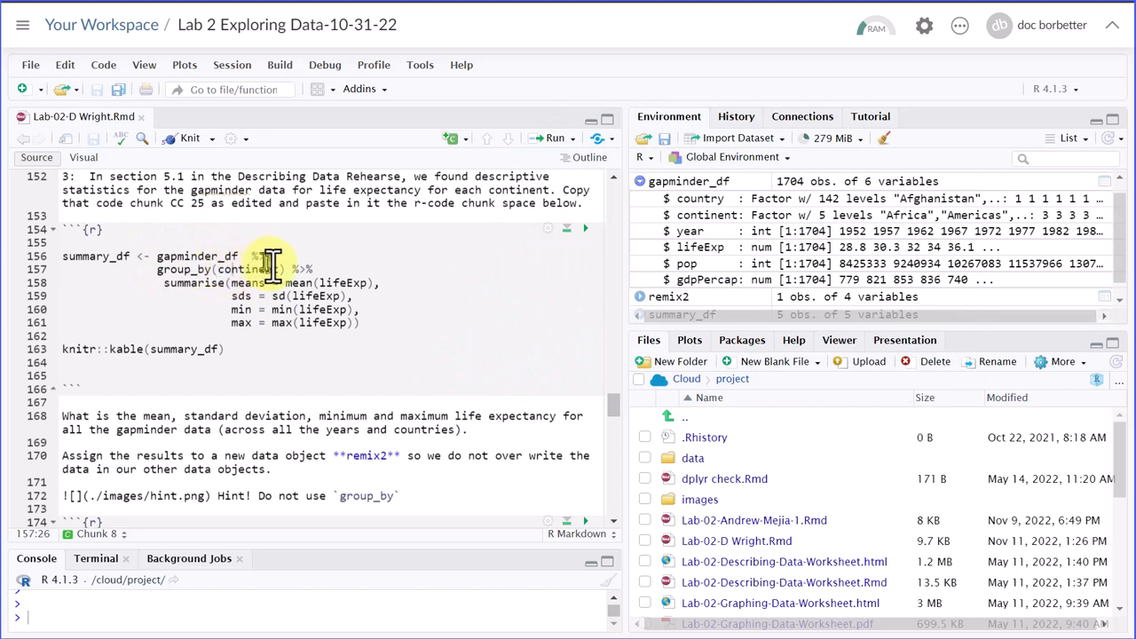
mouse_move(346, 288)
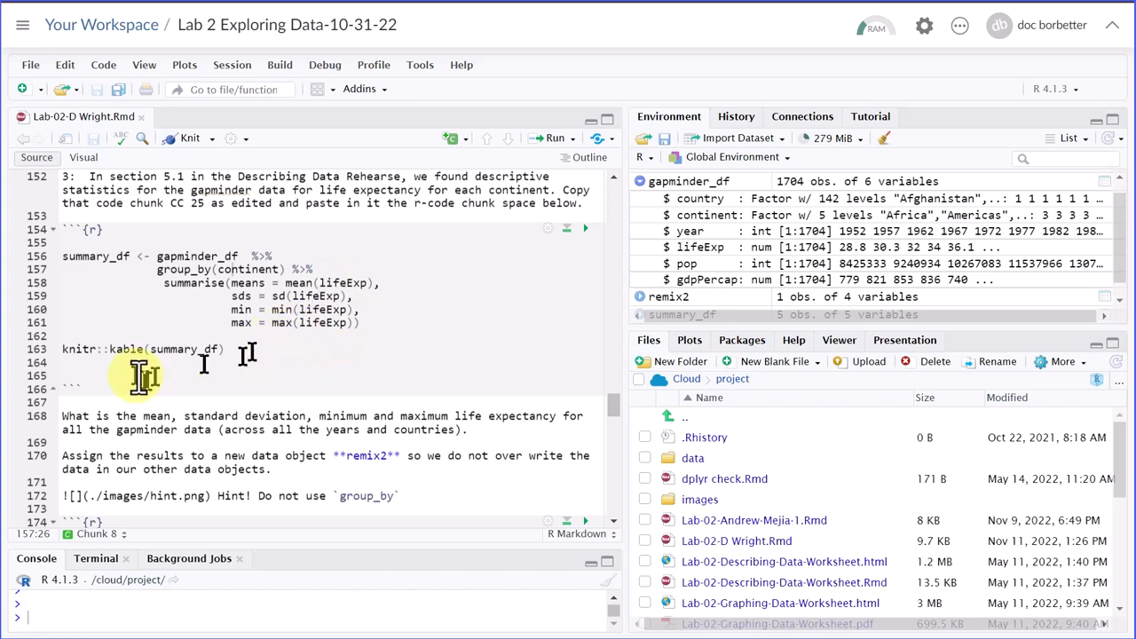
mouse_move(586, 231)
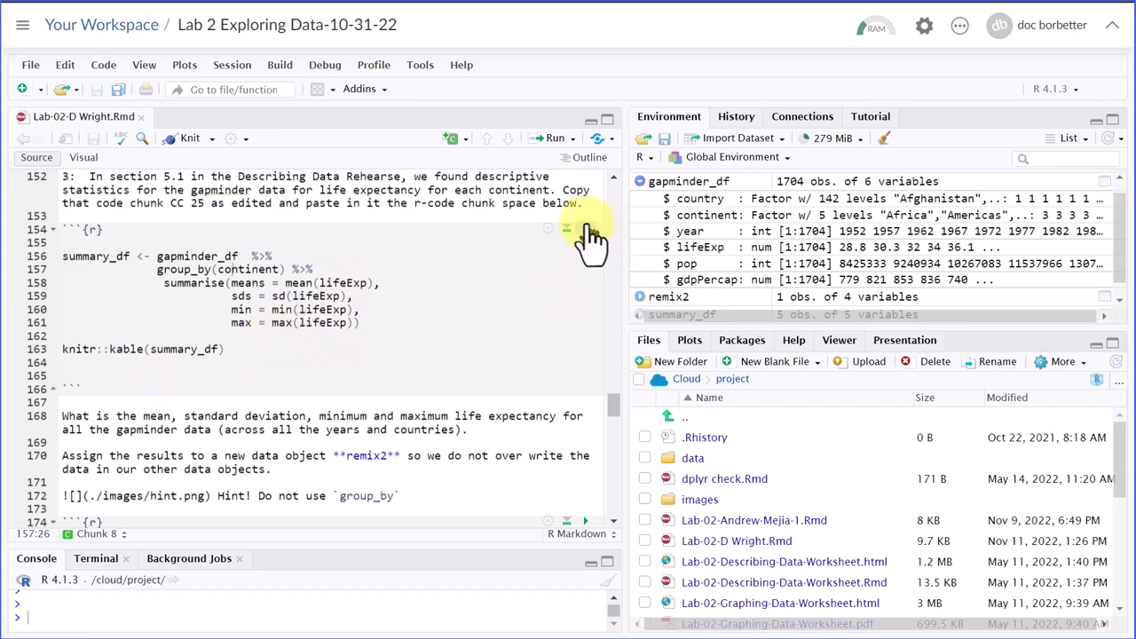
Step: Run the summary_df chunk to show life expectancy mean, sd, min and max per continent
click(566, 228)
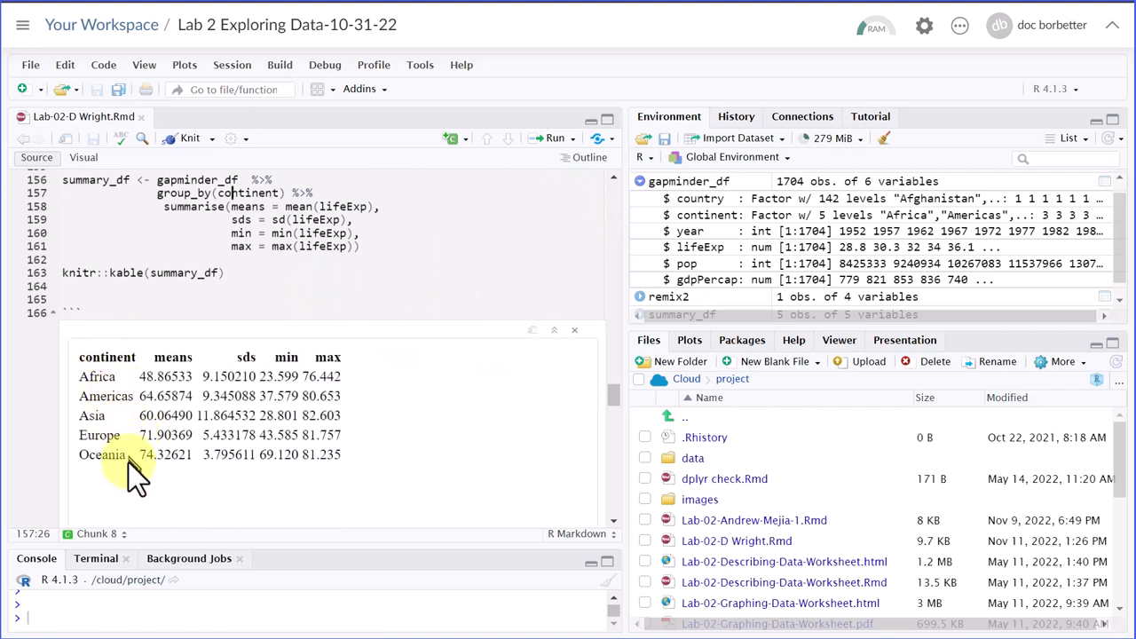
mouse_move(173, 484)
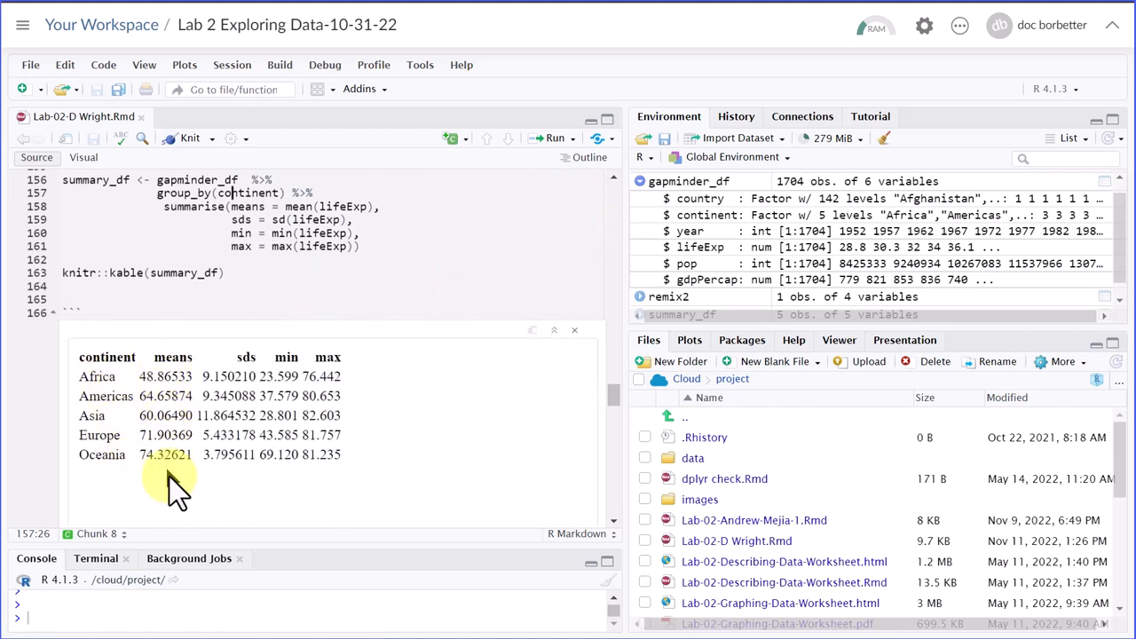
mouse_move(235, 368)
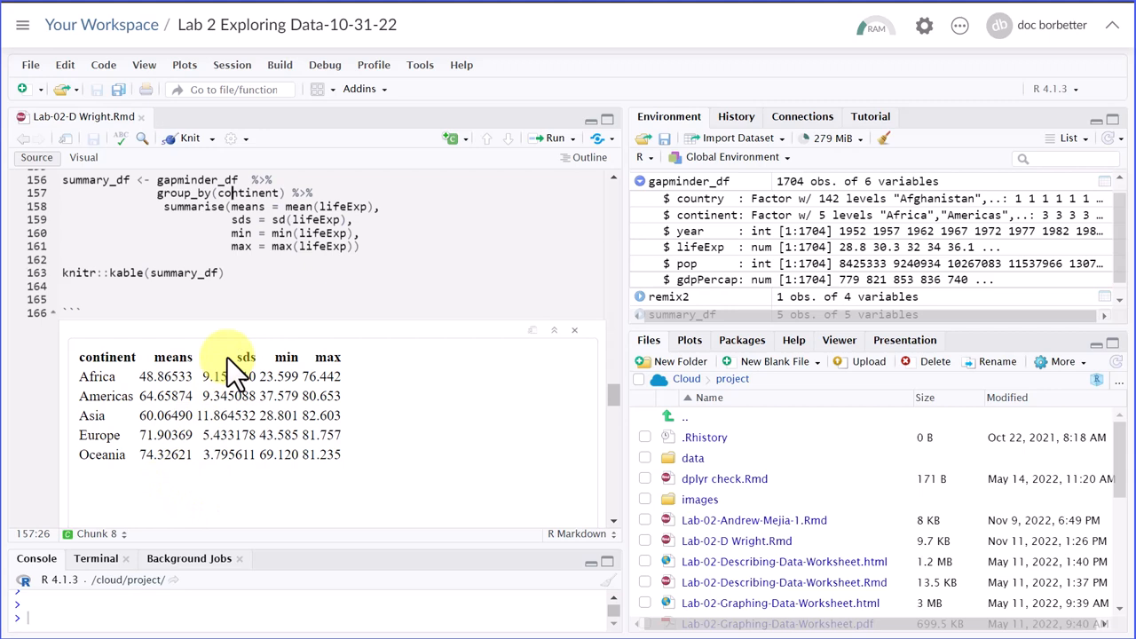
mouse_move(286, 377)
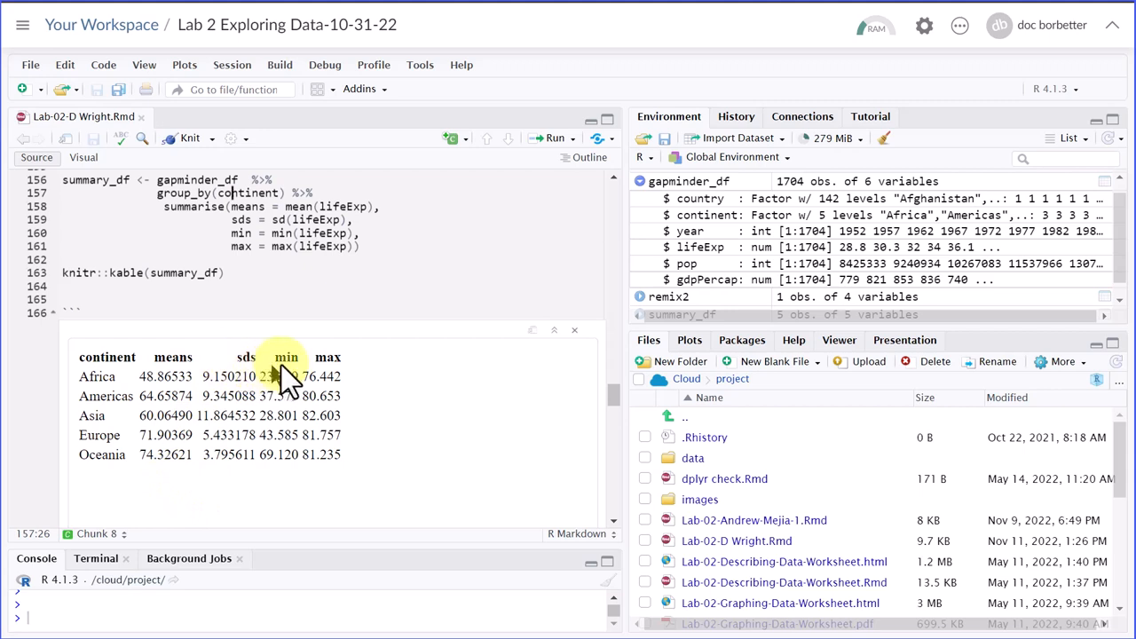
mouse_move(377, 426)
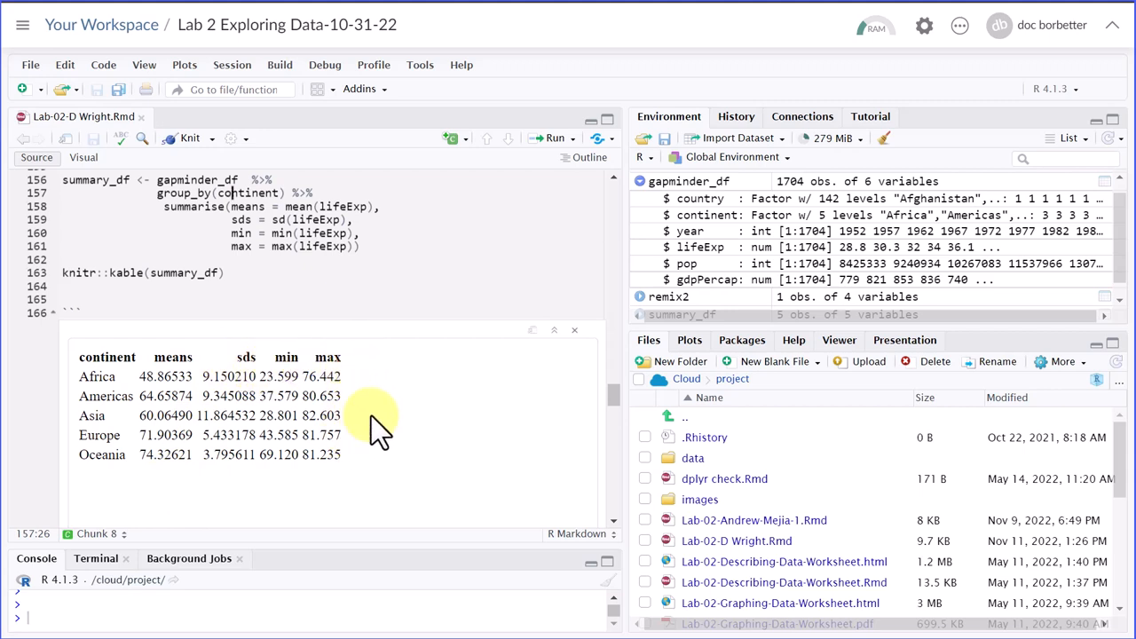
mouse_move(466, 440)
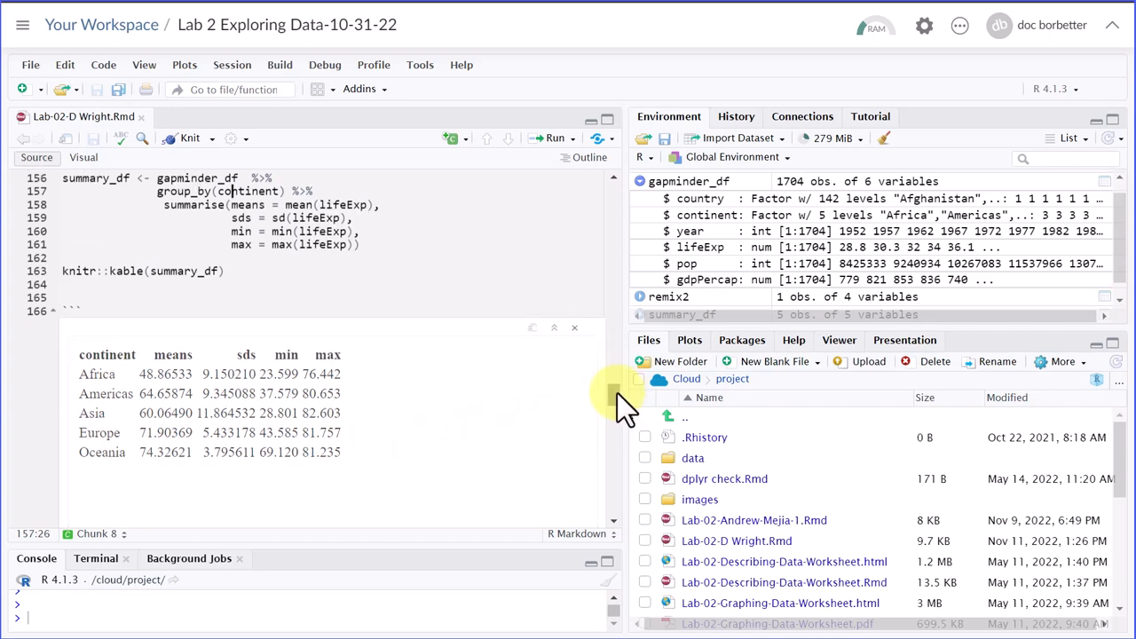
scroll(down, 3)
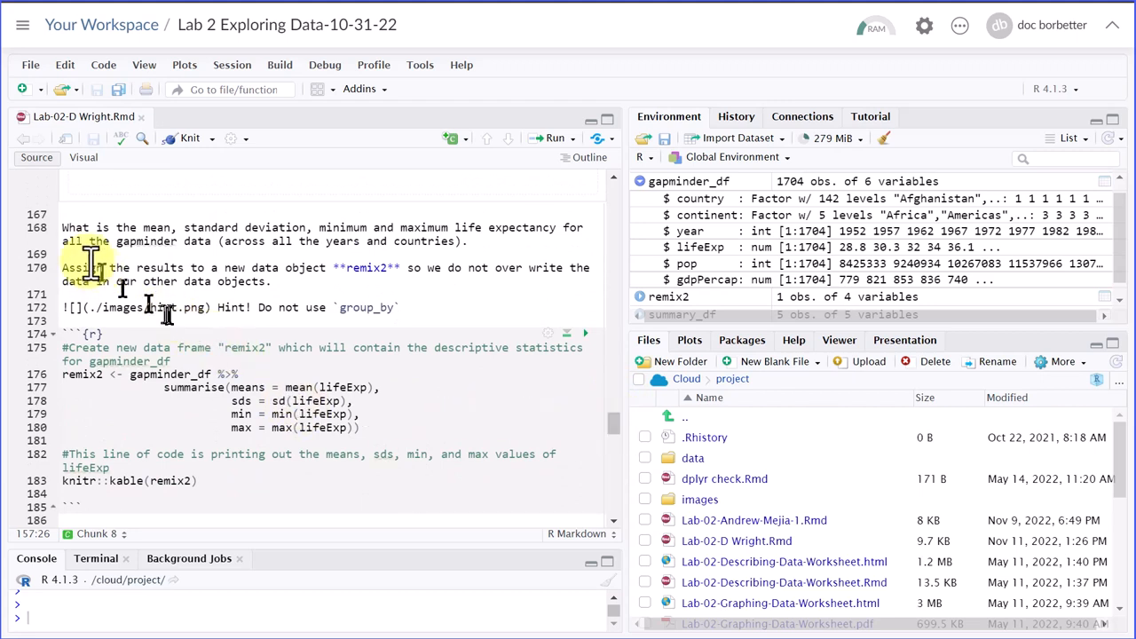
mouse_move(84, 262)
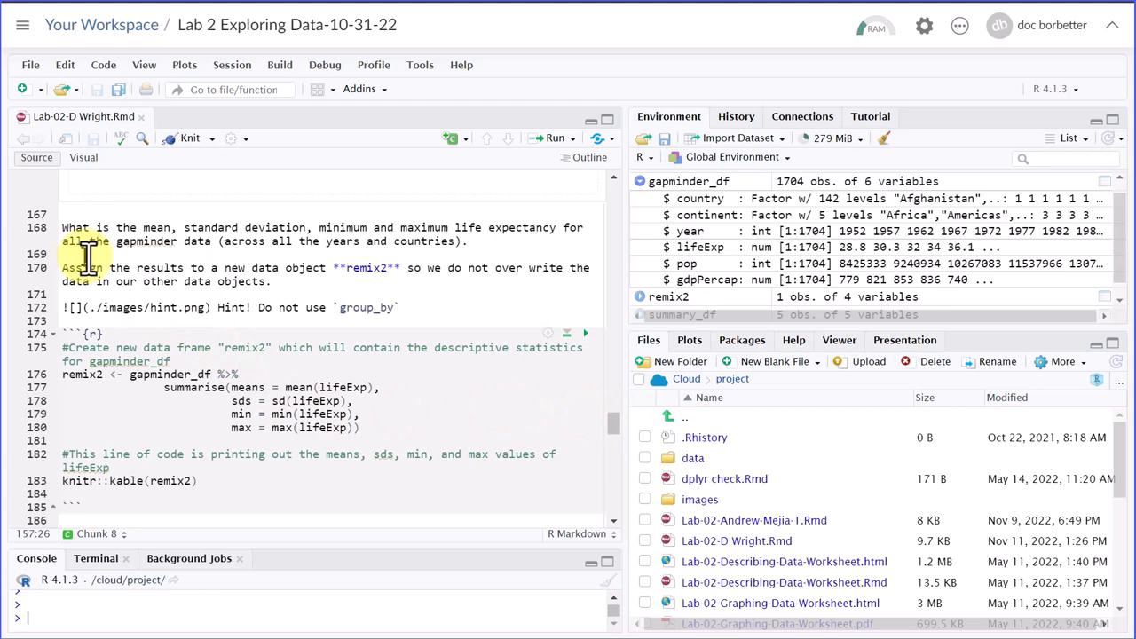
mouse_move(293, 267)
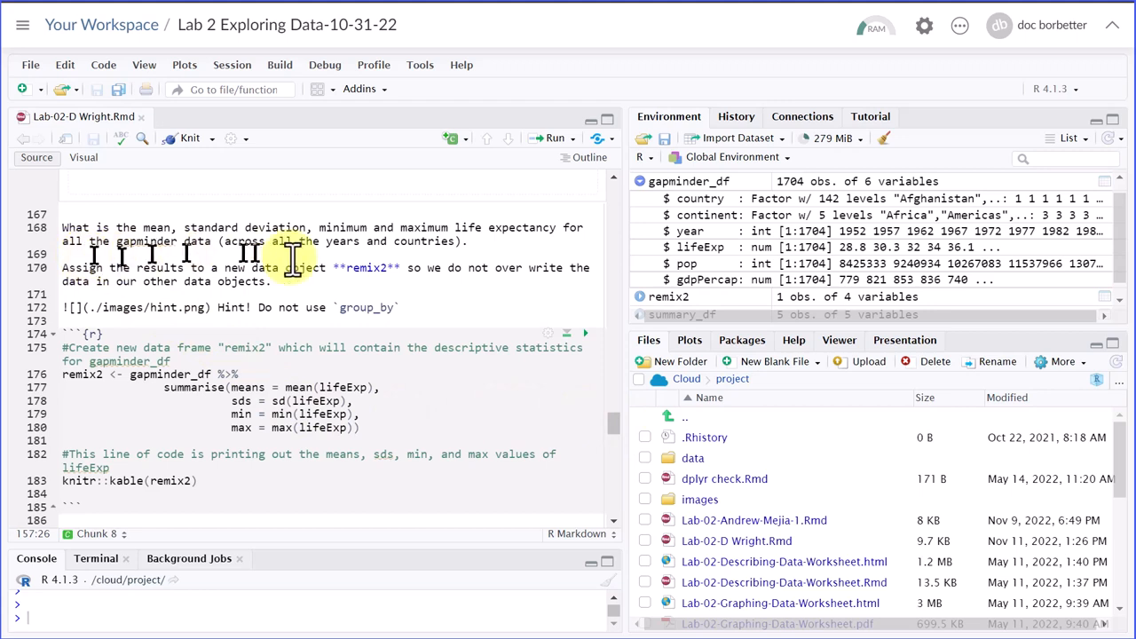
mouse_move(520, 249)
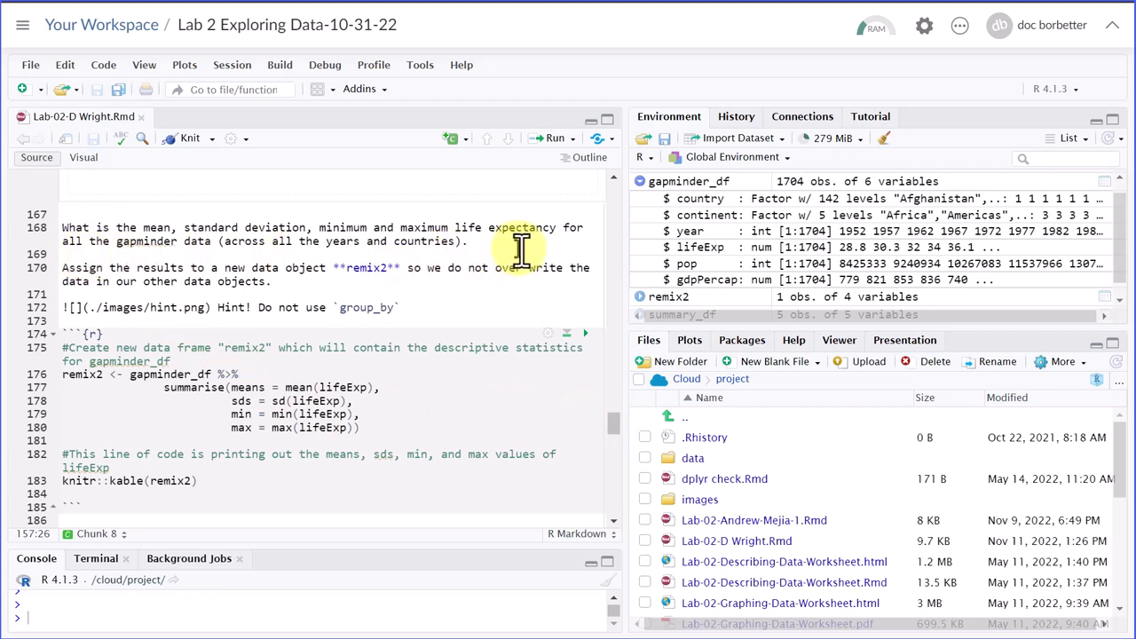
mouse_move(192, 268)
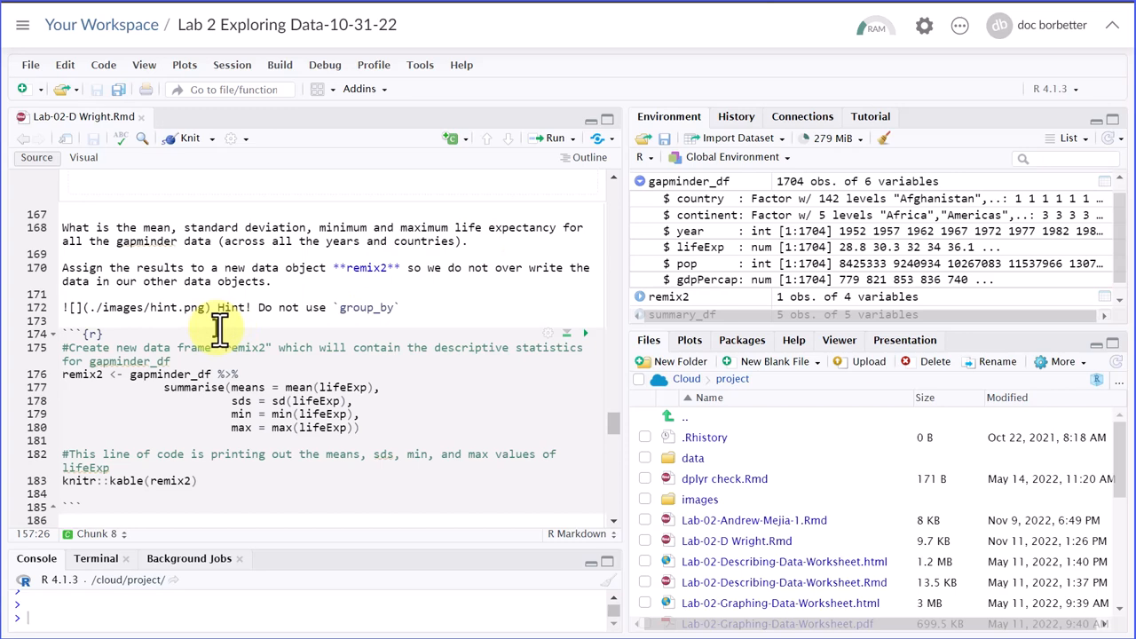
mouse_move(253, 441)
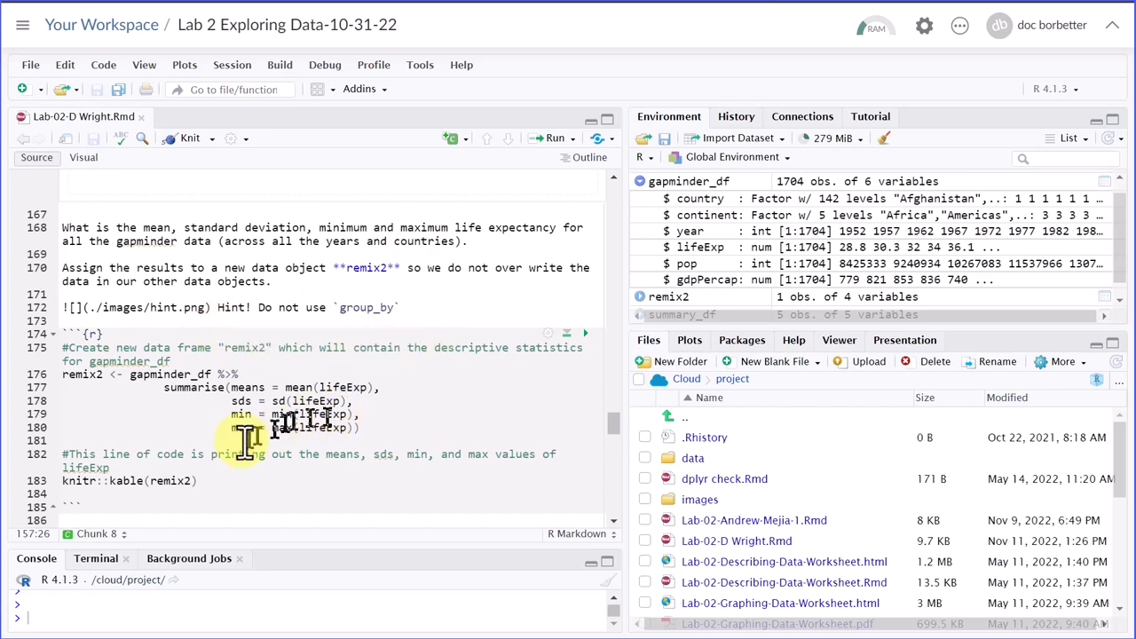
scroll(up, 3)
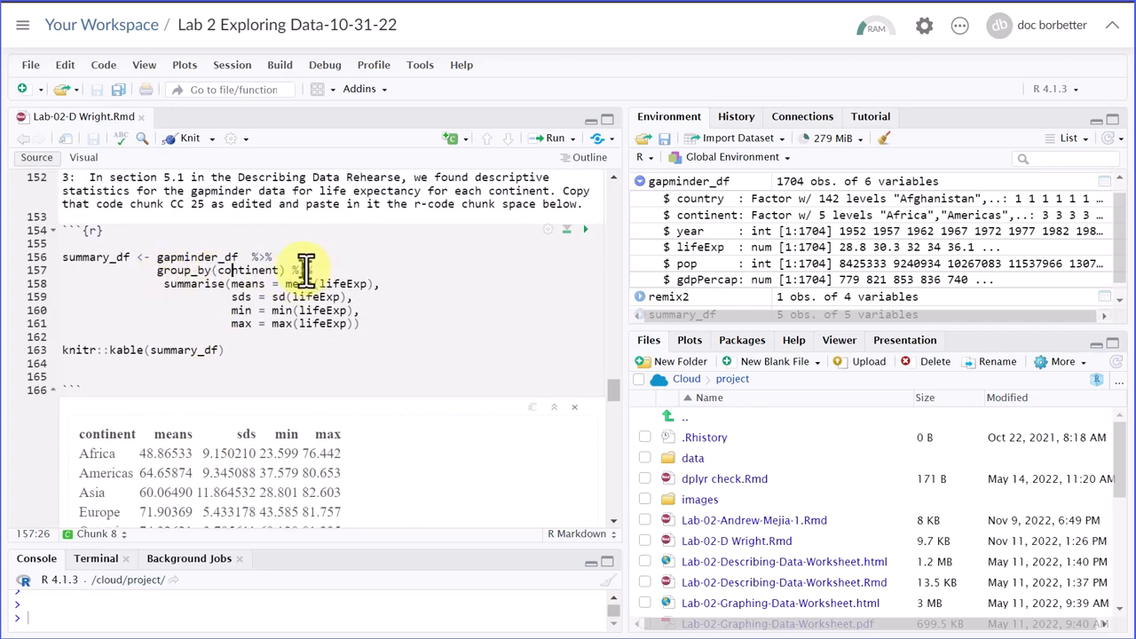
scroll(down, 3)
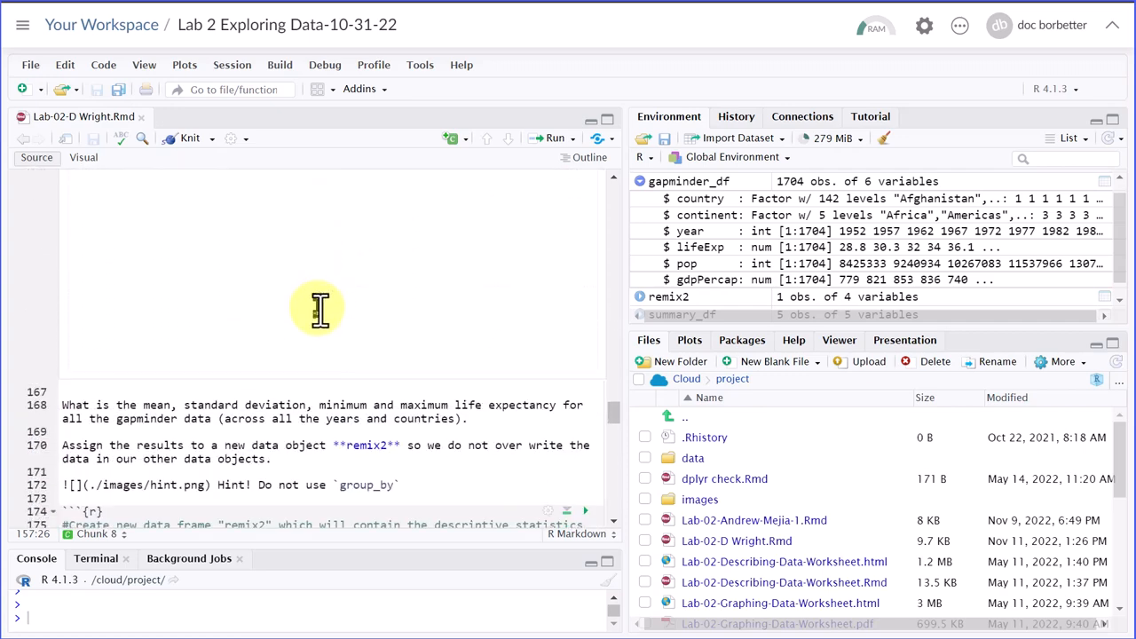
scroll(down, 3)
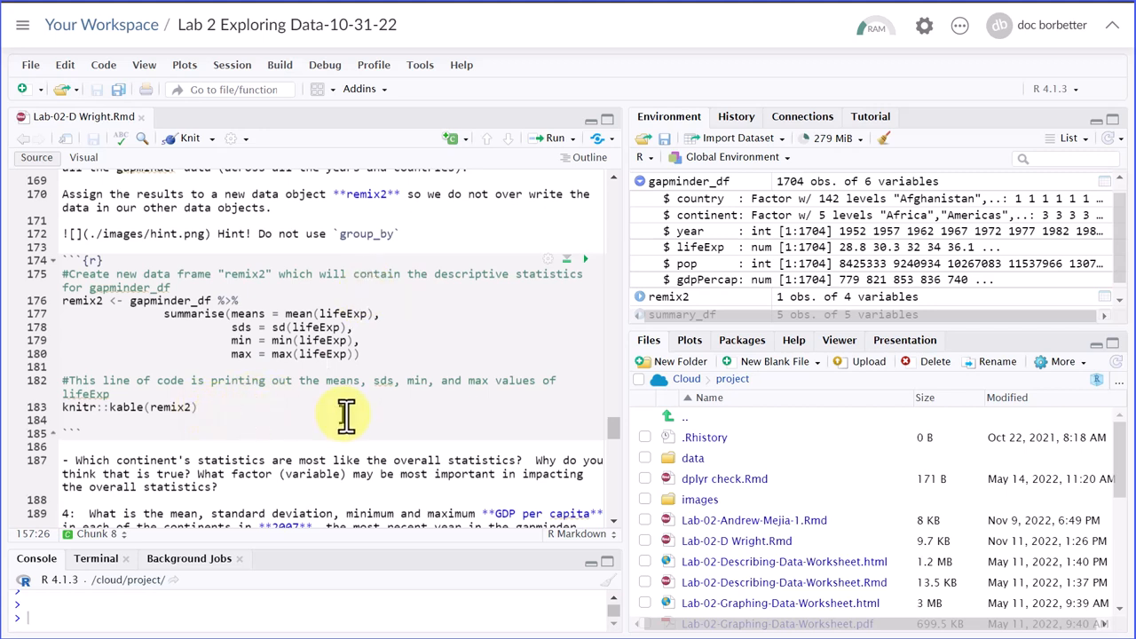
mouse_move(586, 266)
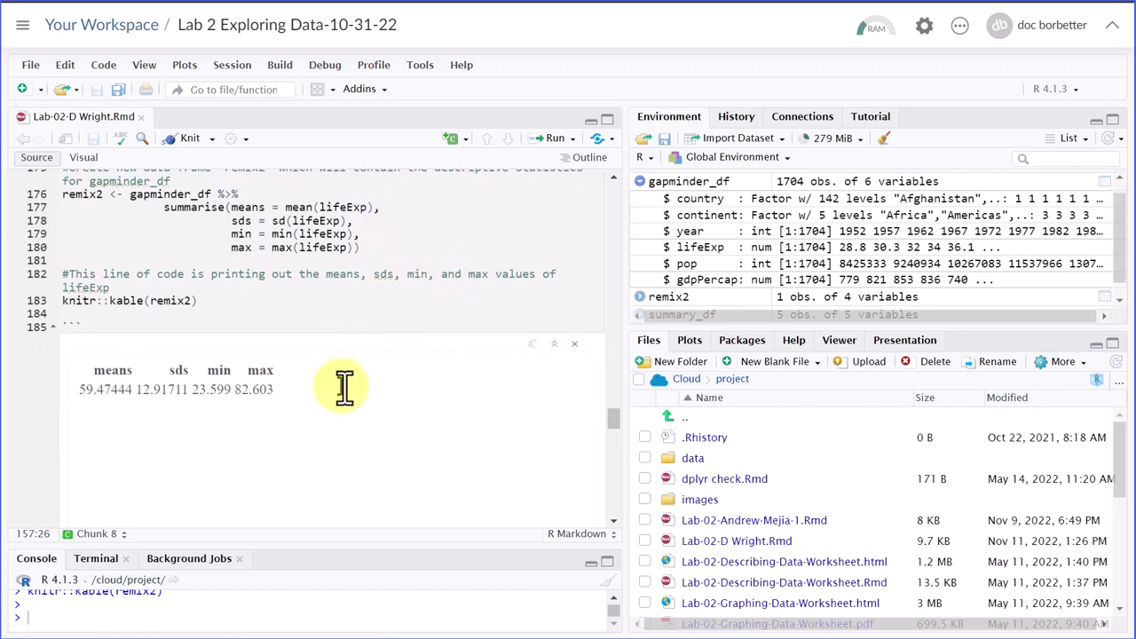
mouse_move(226, 435)
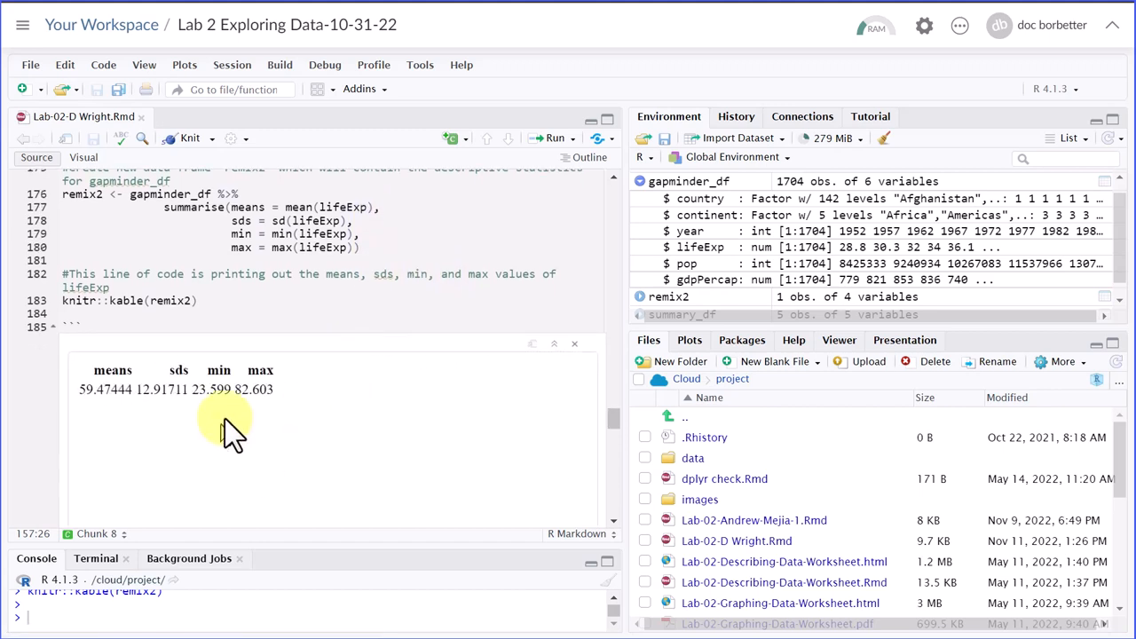
mouse_move(133, 435)
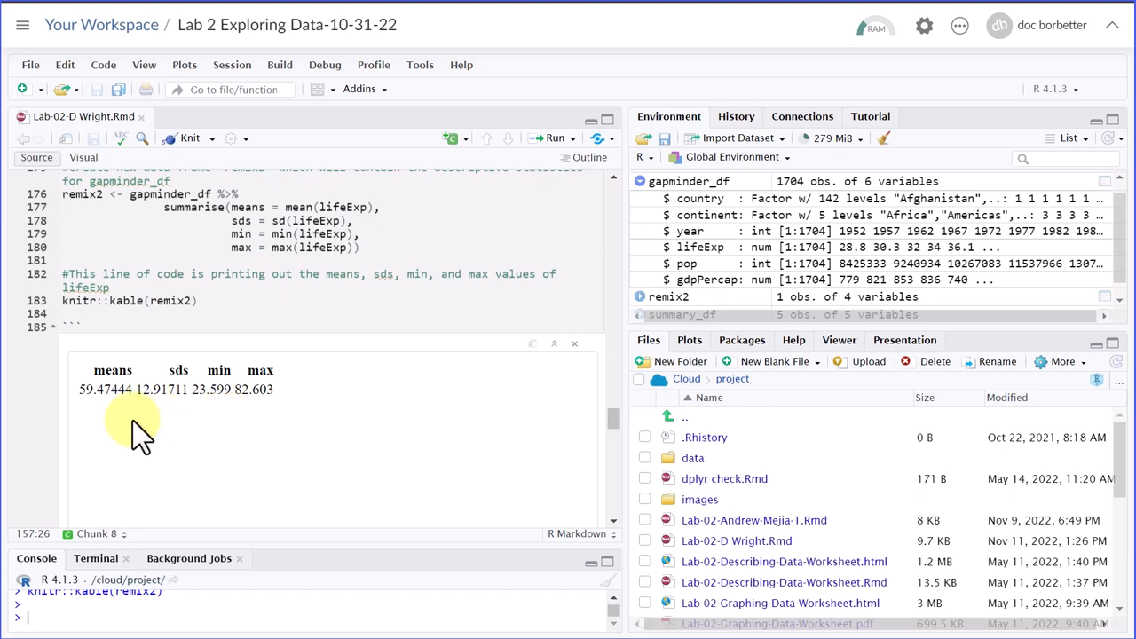
mouse_move(328, 453)
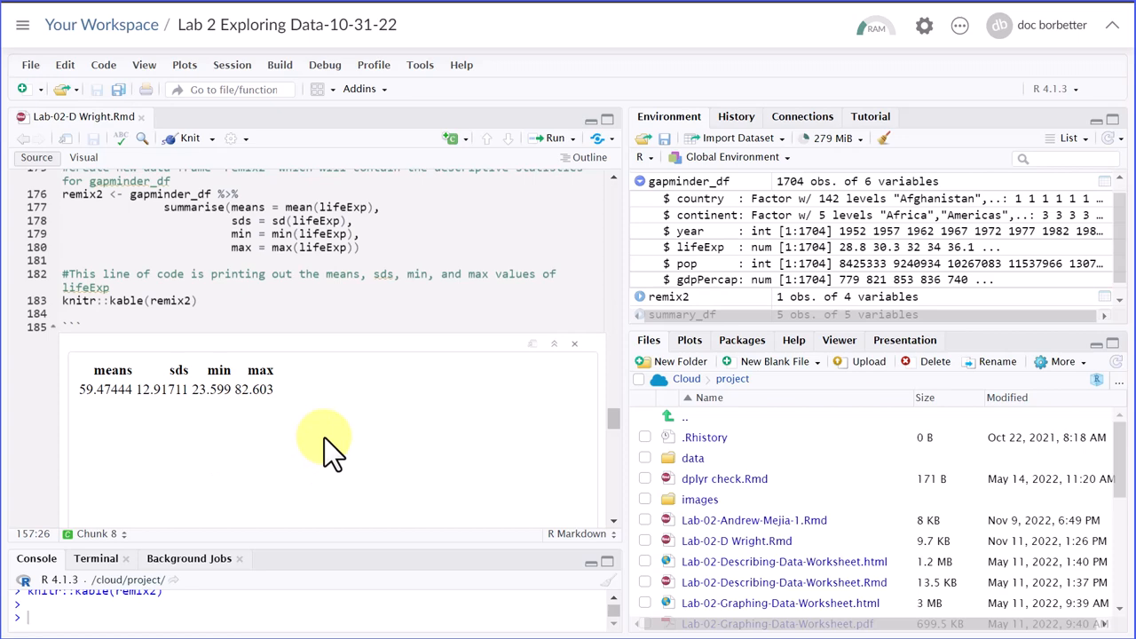
mouse_move(609, 419)
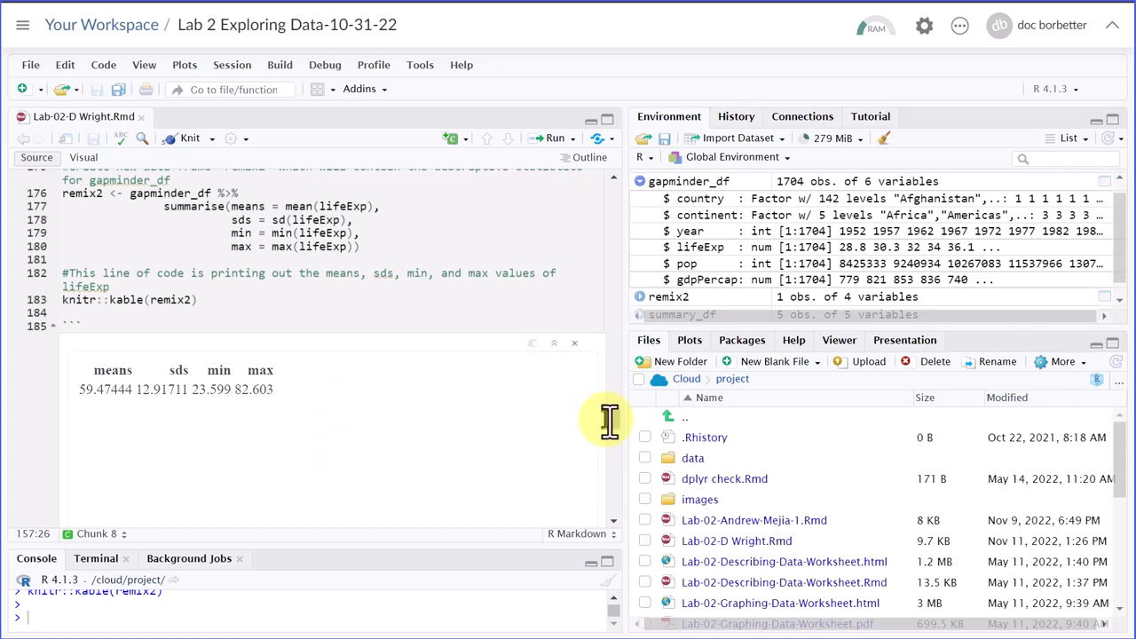
scroll(down, 3)
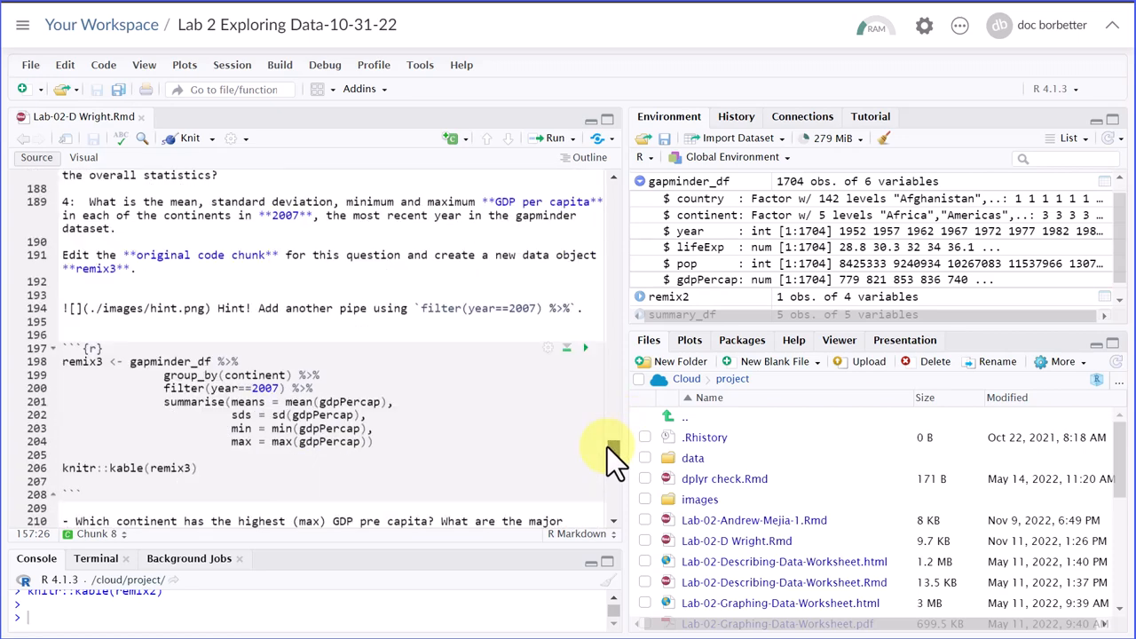
scroll(up, 3)
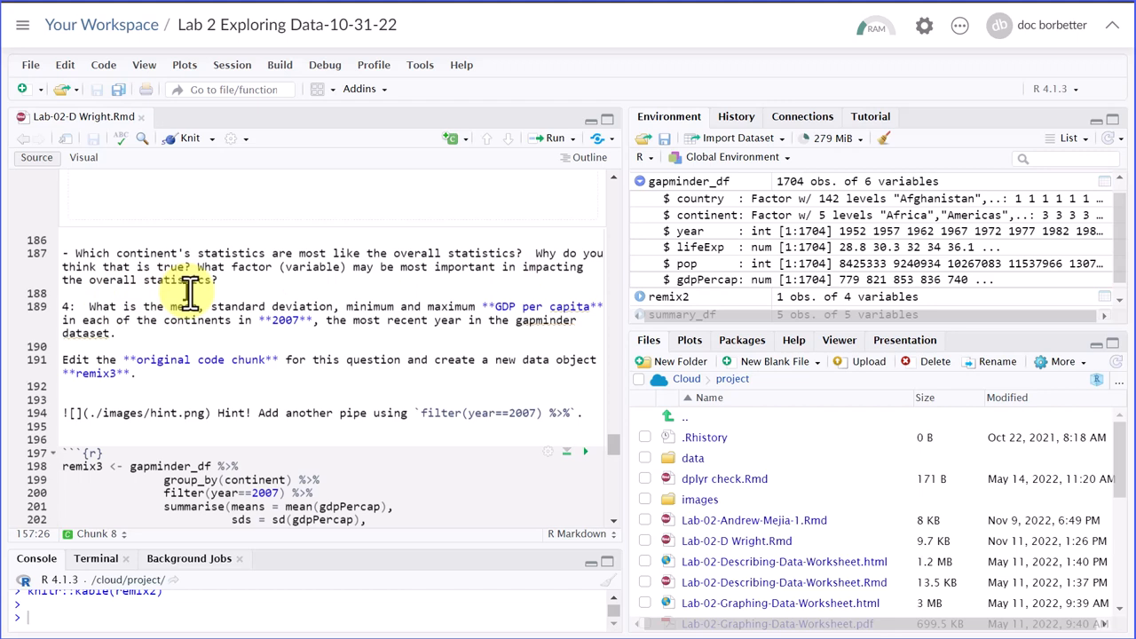
mouse_move(404, 267)
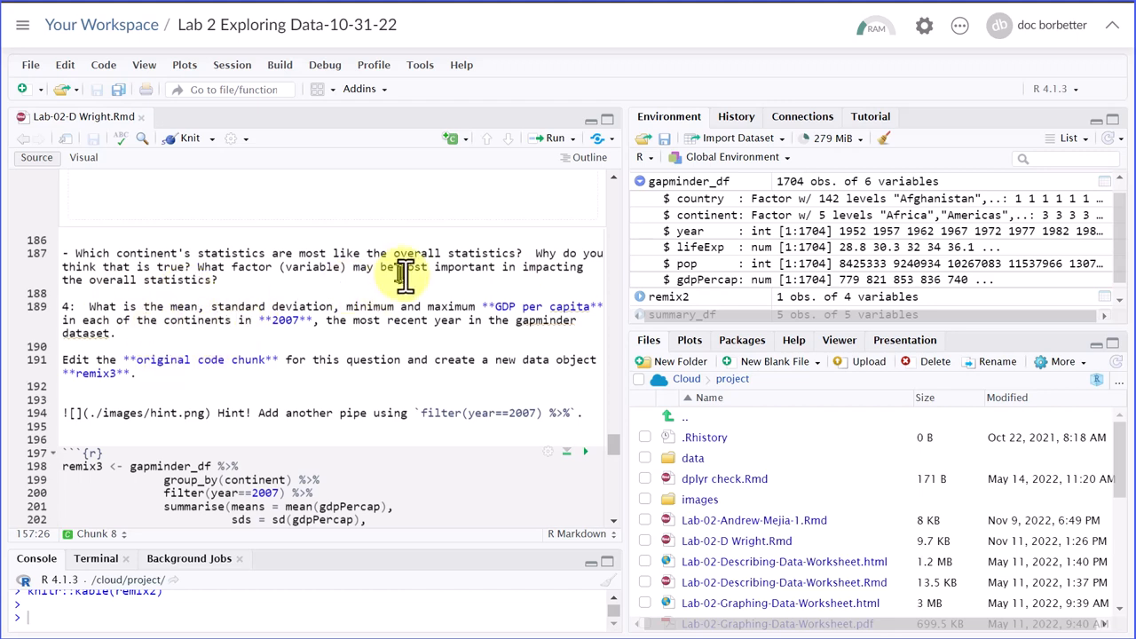